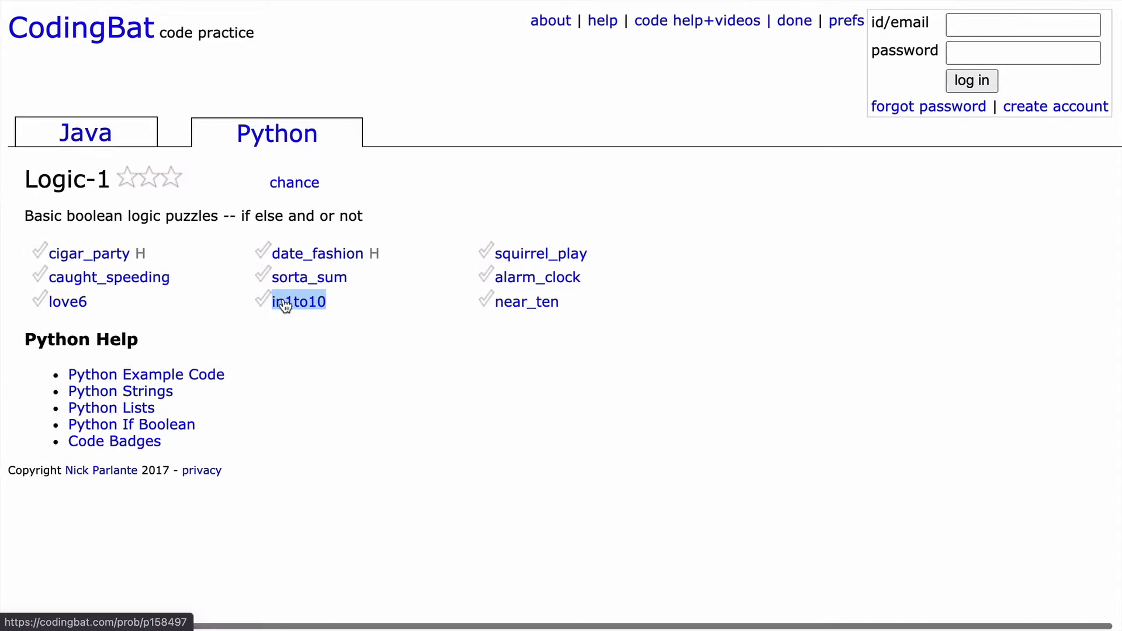
- Go to the in1to10 problem from the Logic-1 list and review its description
left_click(298, 301)
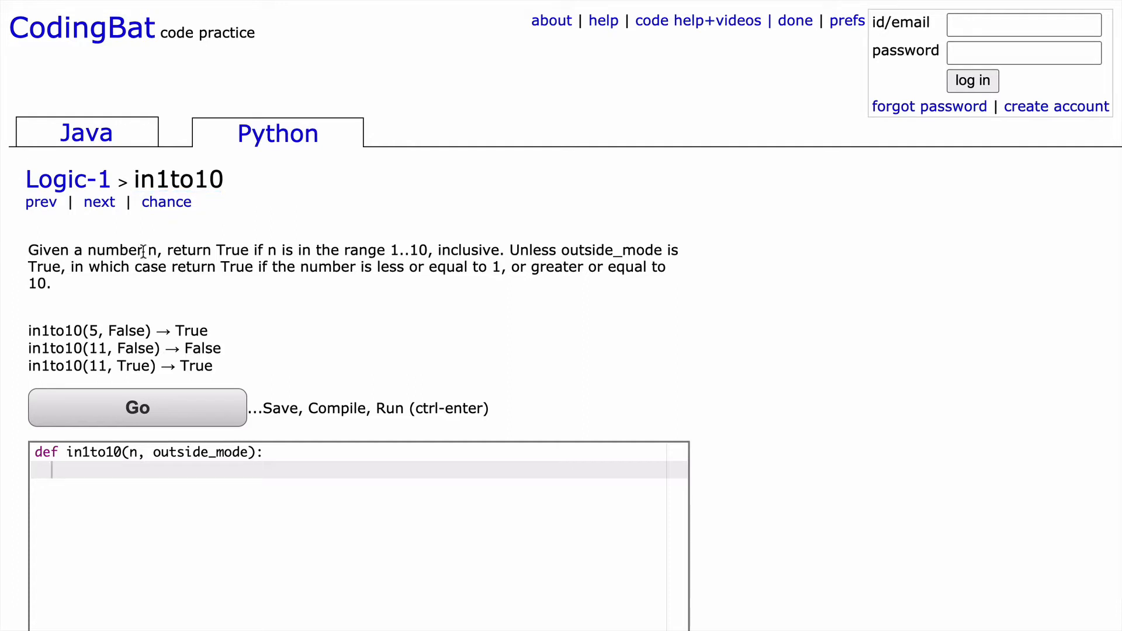
double_click(230, 250)
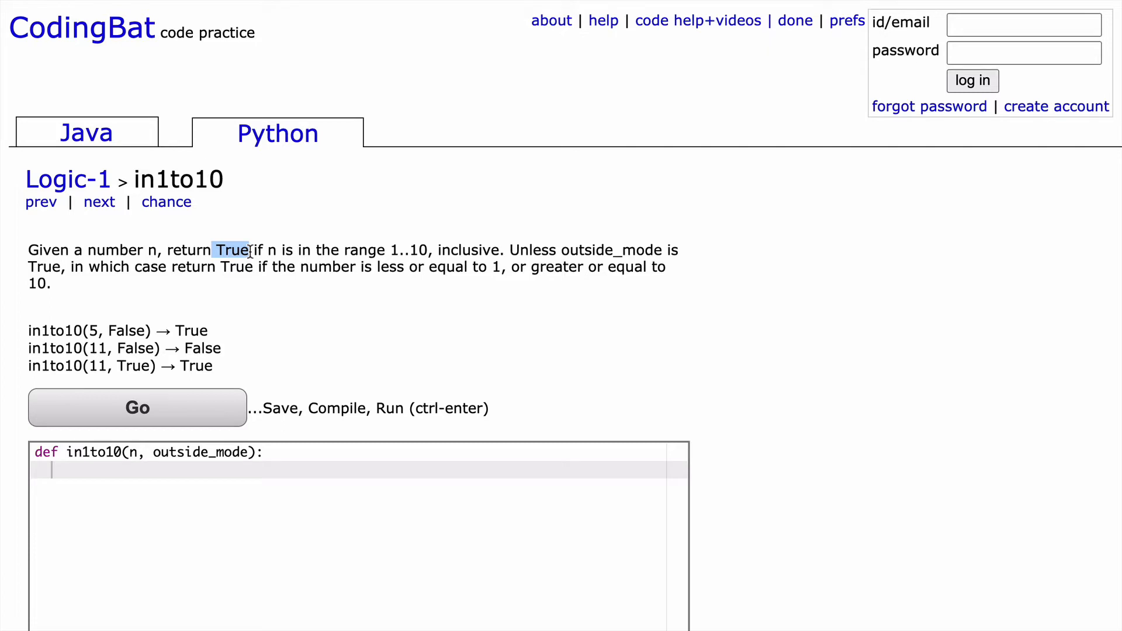
double_click(458, 250)
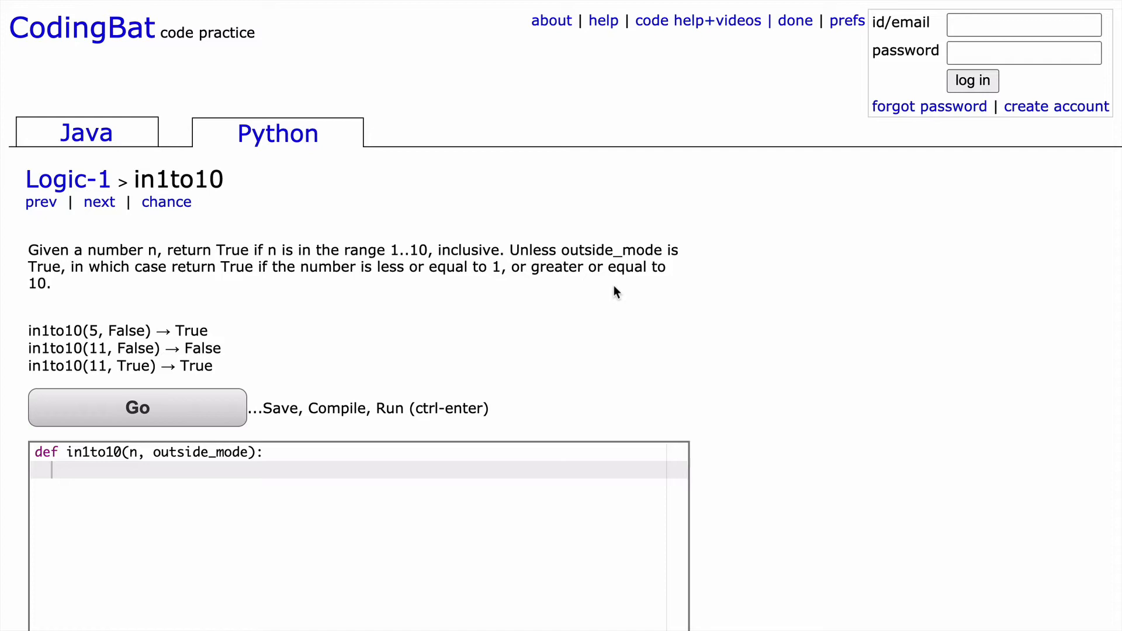
left_click(136, 406)
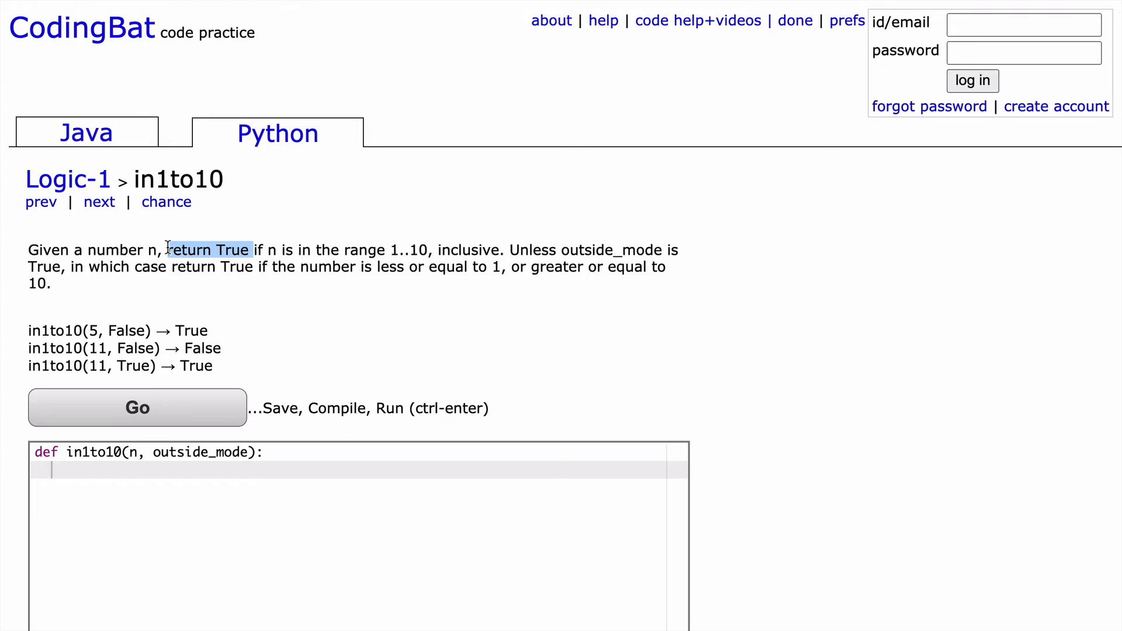
mouse_move(355, 300)
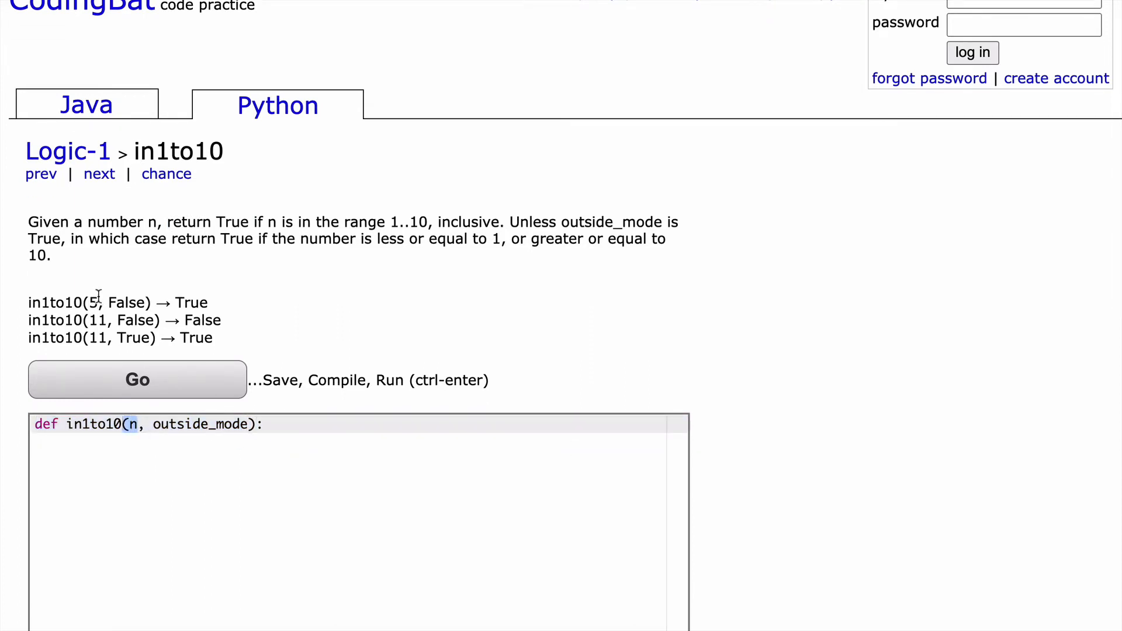
double_click(95, 320)
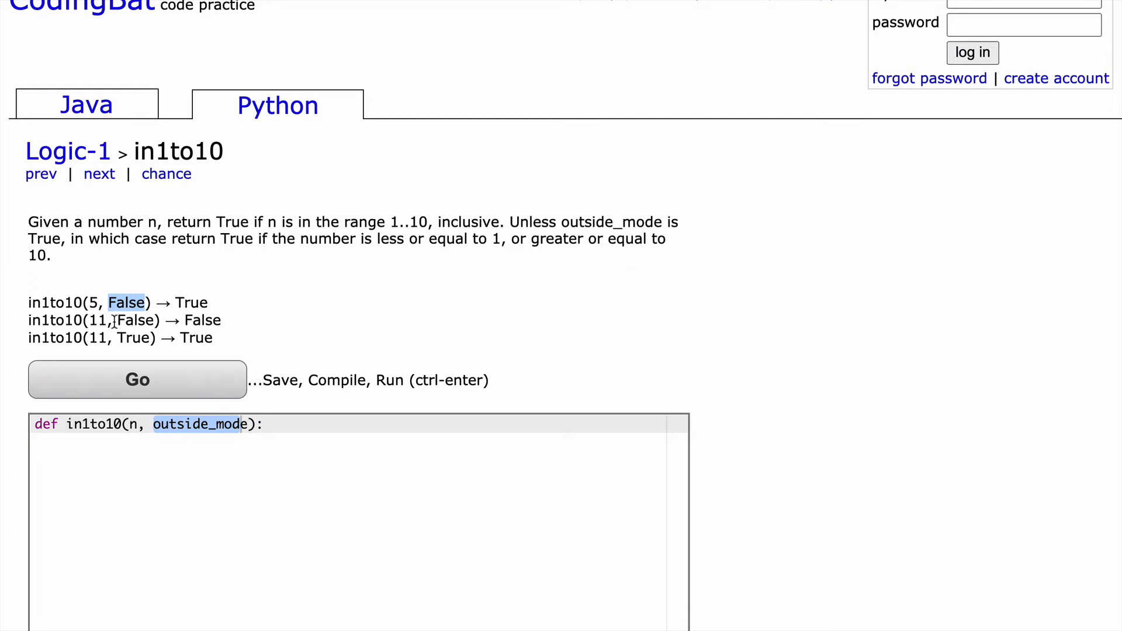
double_click(133, 338)
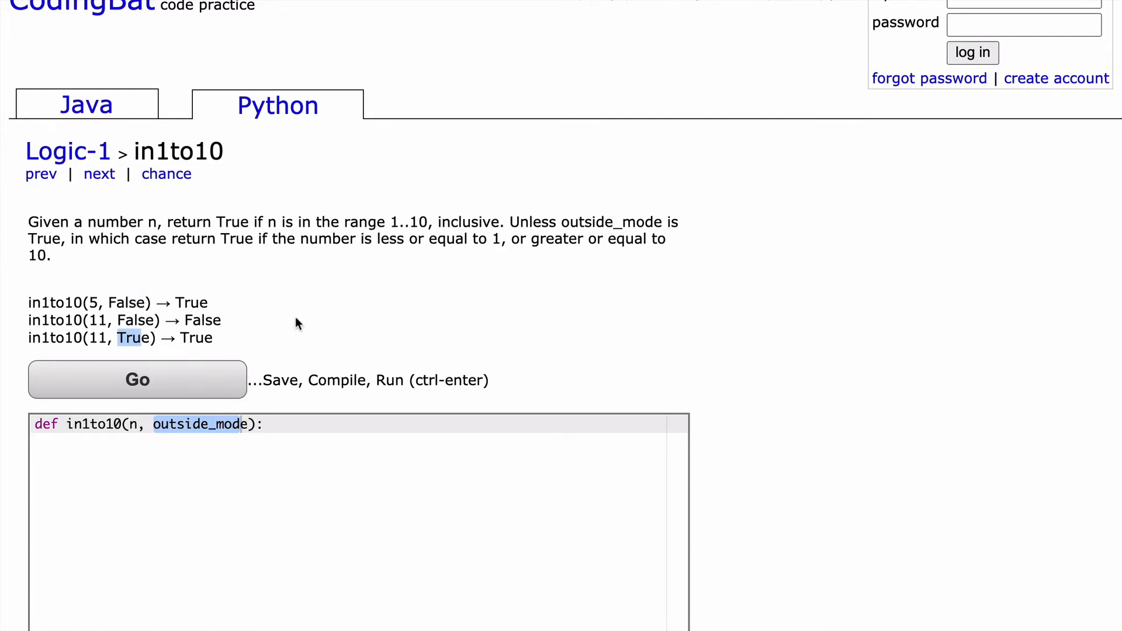
mouse_move(564, 221)
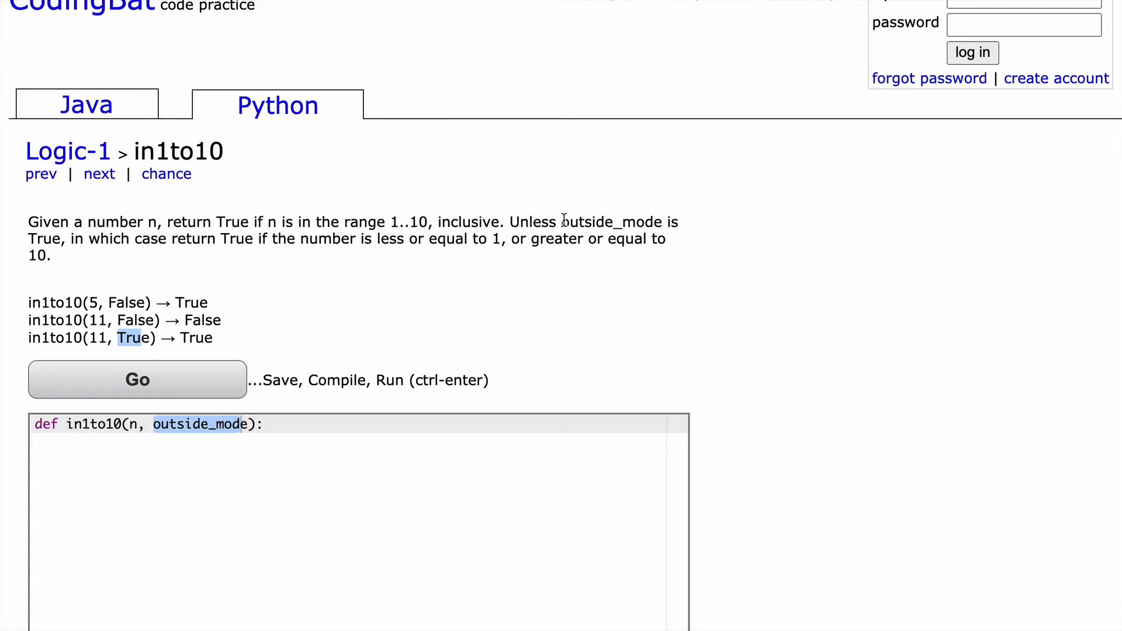
double_click(610, 222)
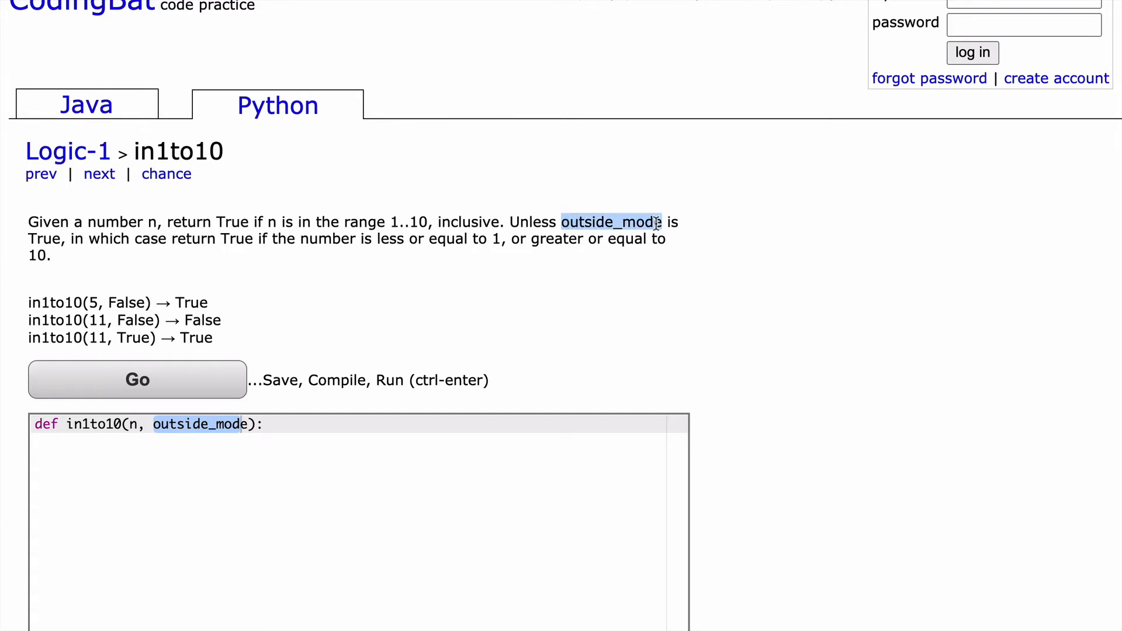
scroll("down", 3)
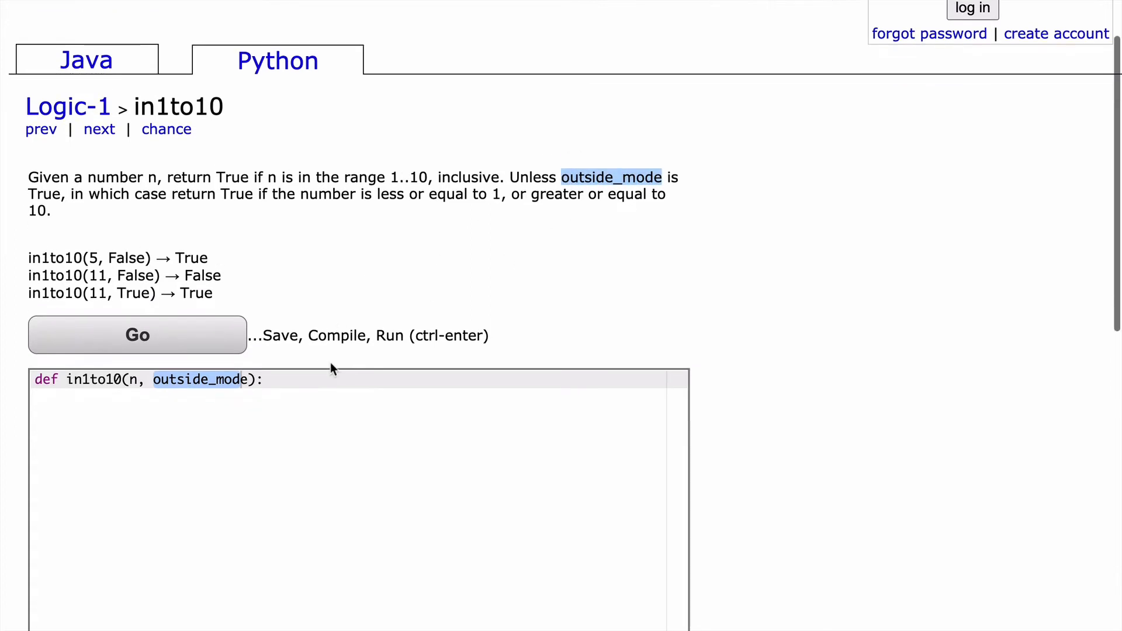
scroll("down", 3)
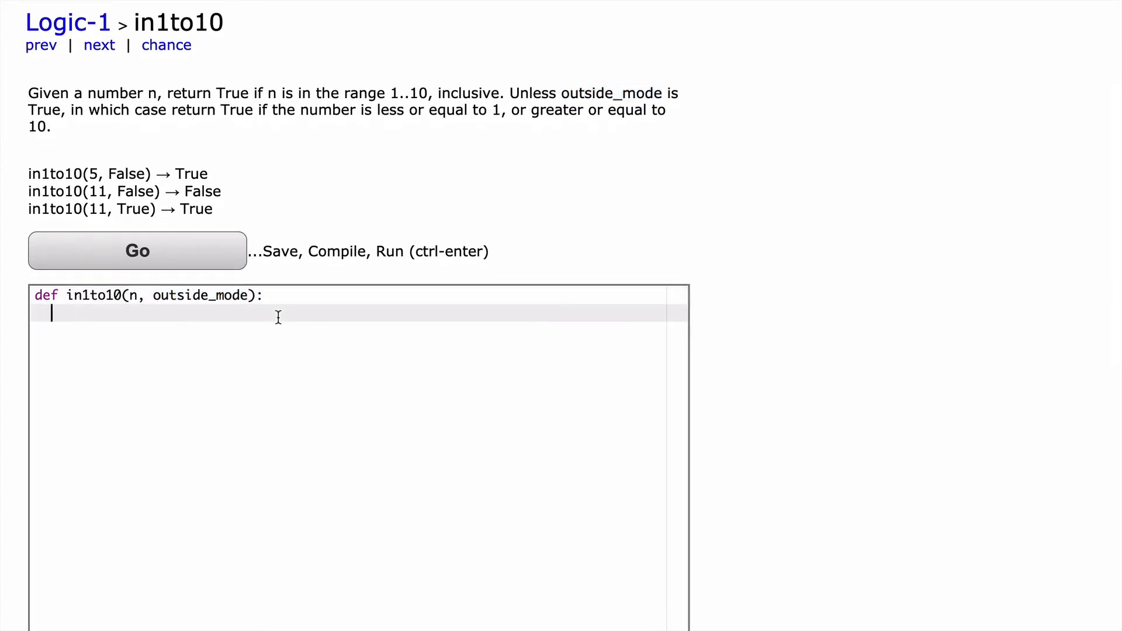
- Begin the function body with an if outside_mode: branch
double_click(192, 294)
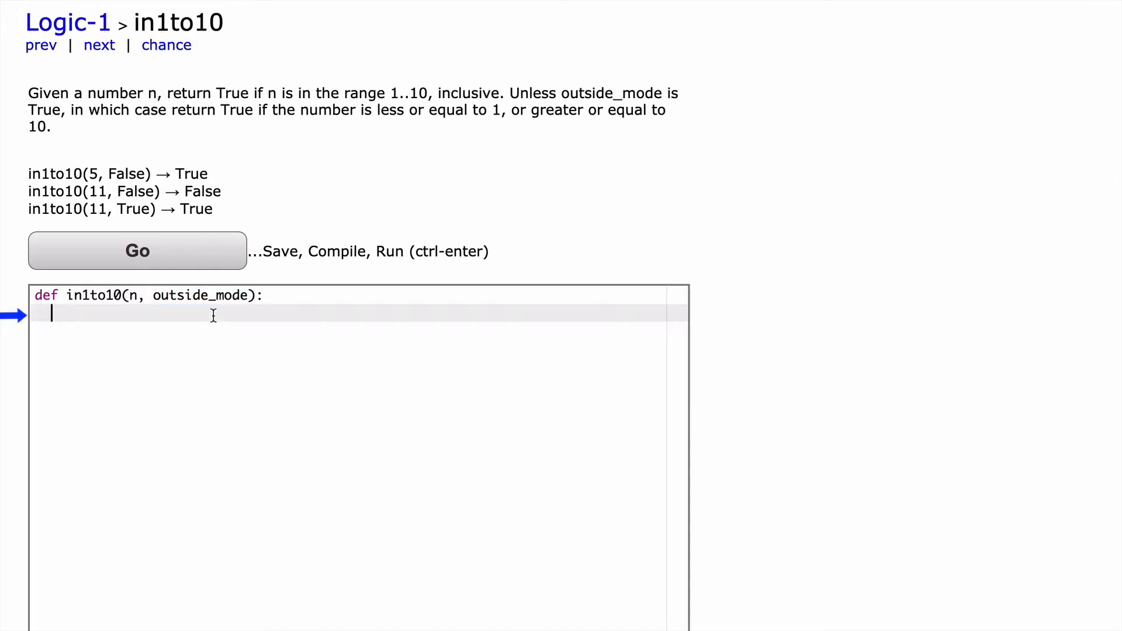
type("if outside_mode")
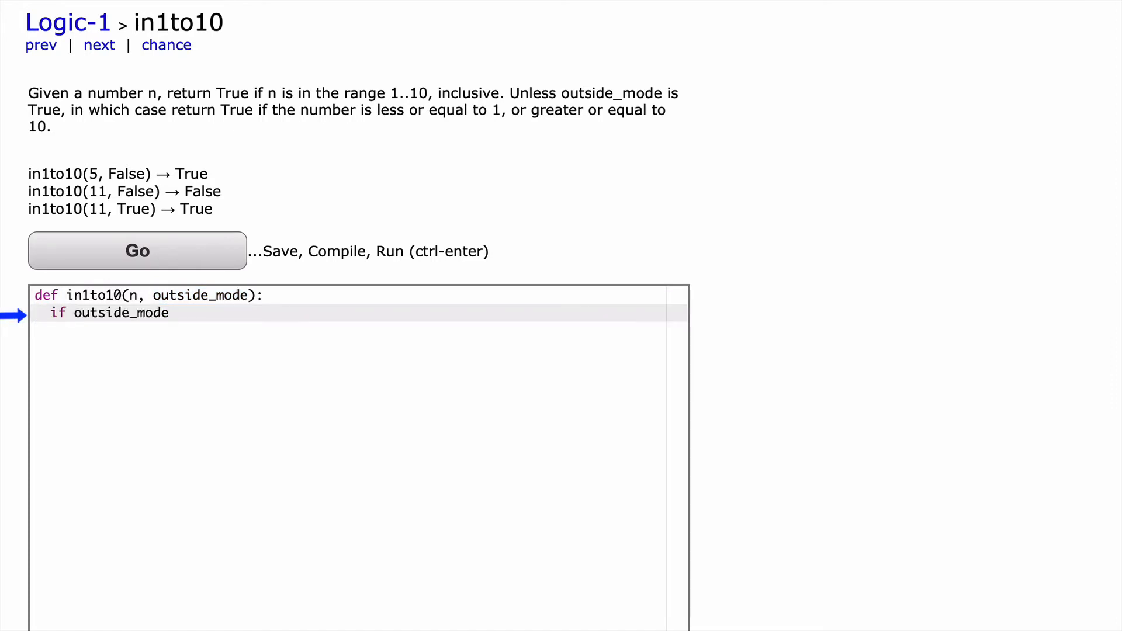
type(":")
type("return")
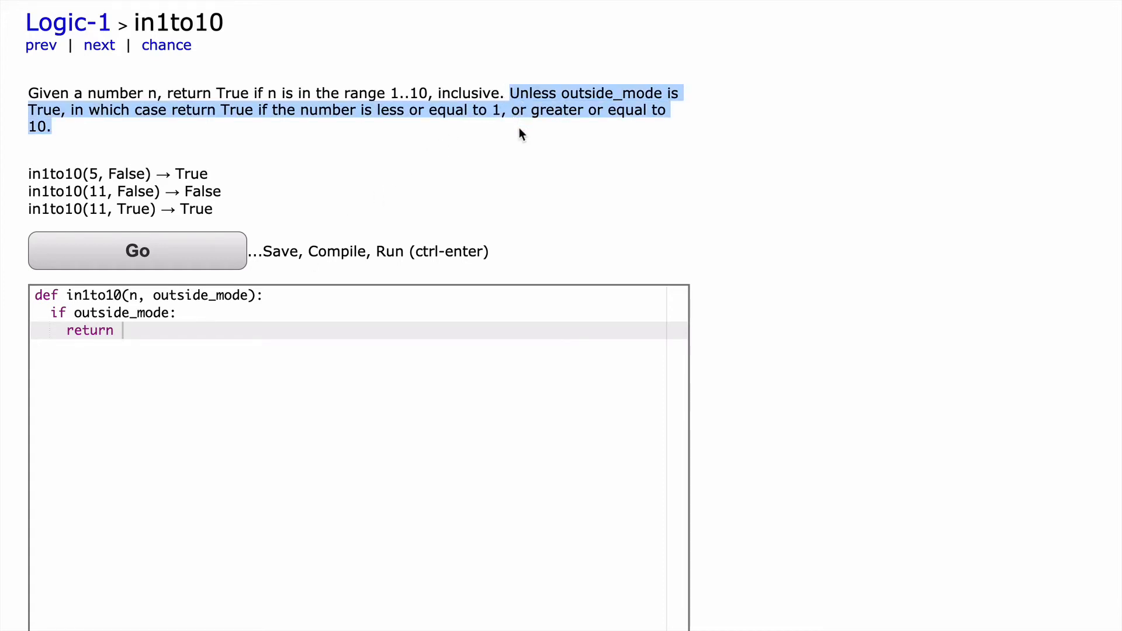
mouse_move(391, 132)
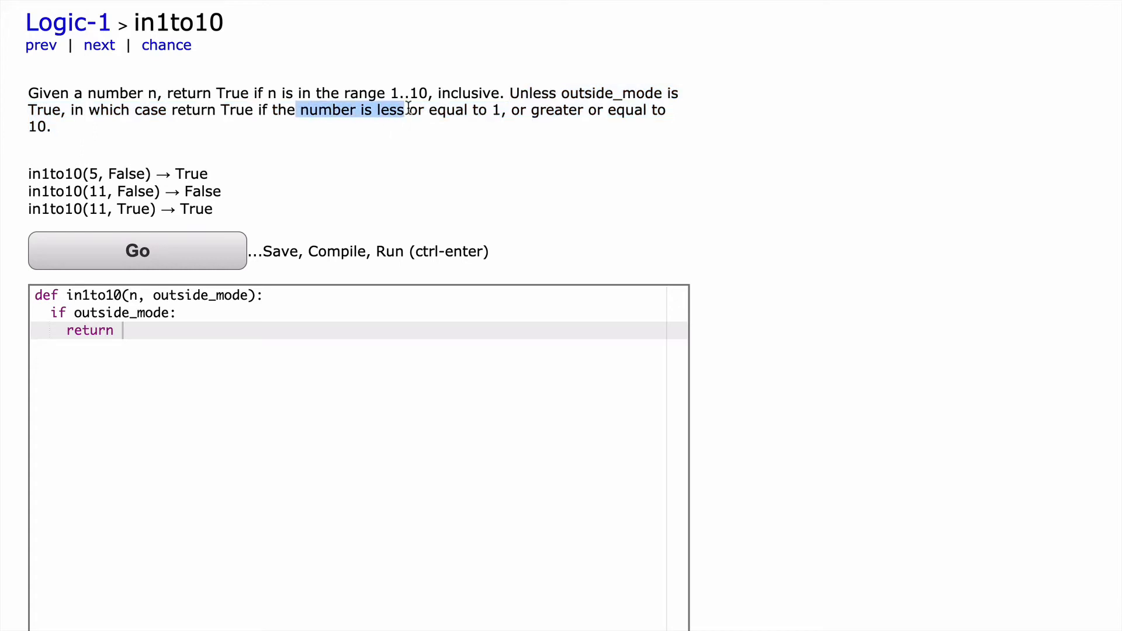
left_click_drag(383, 110, 501, 110)
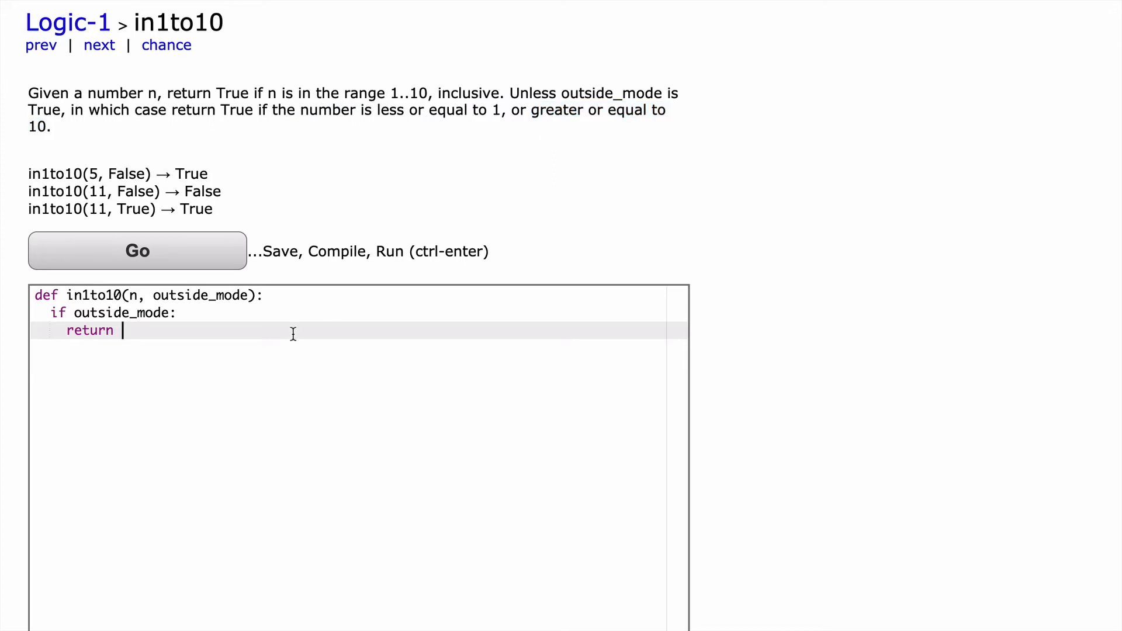
- Make the outside_mode branch return n <= 1 or n >= 10
type("n <")
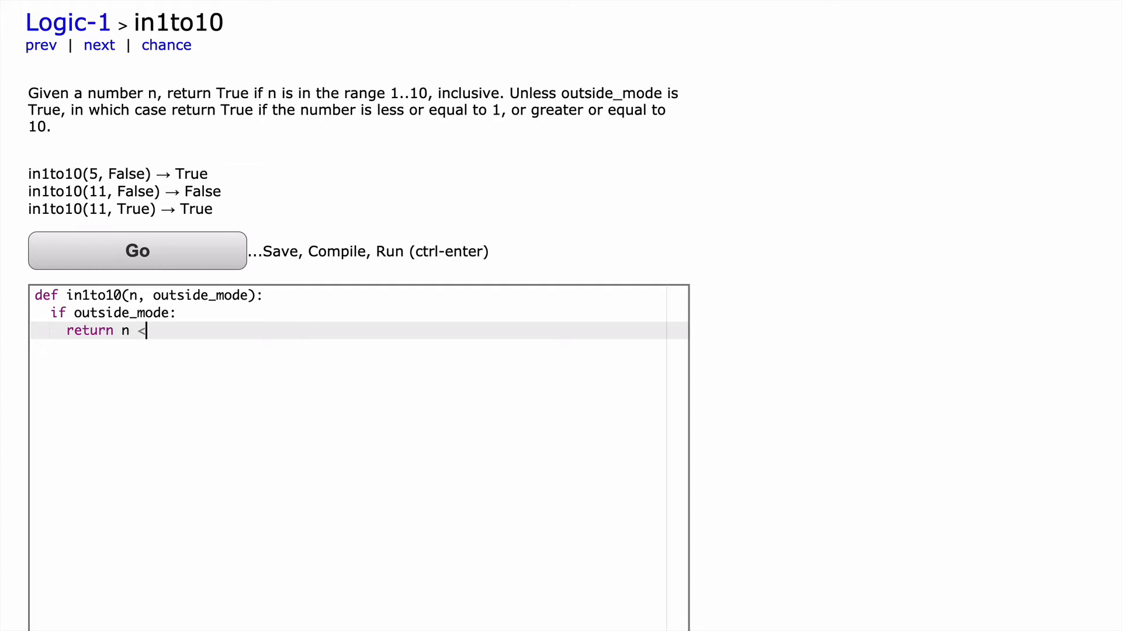
type("= 1 or")
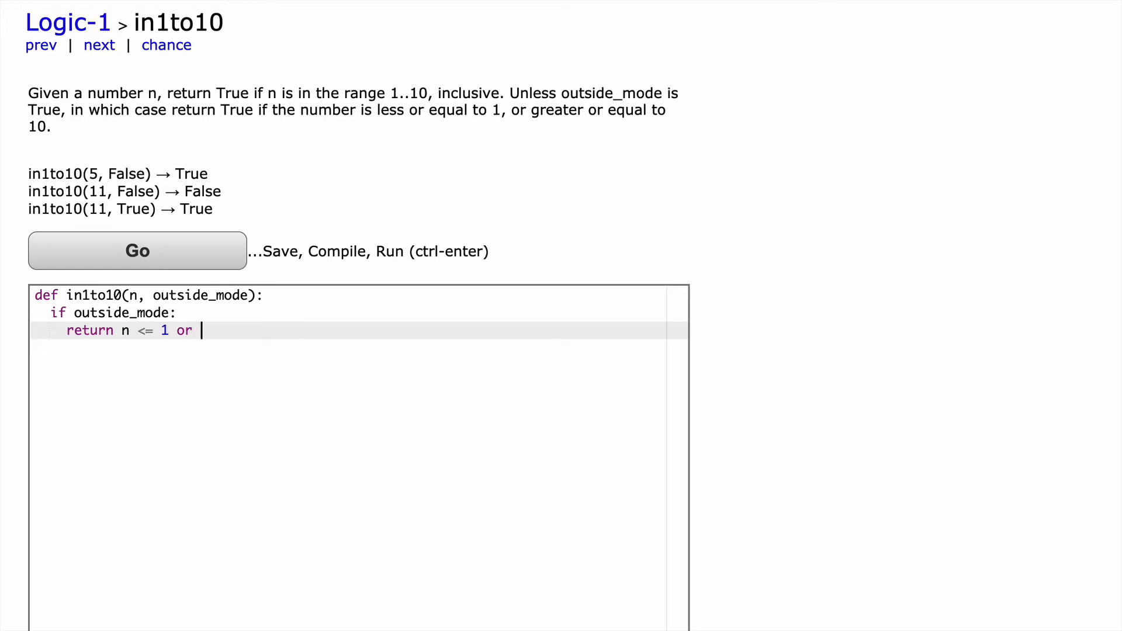
type("n >=")
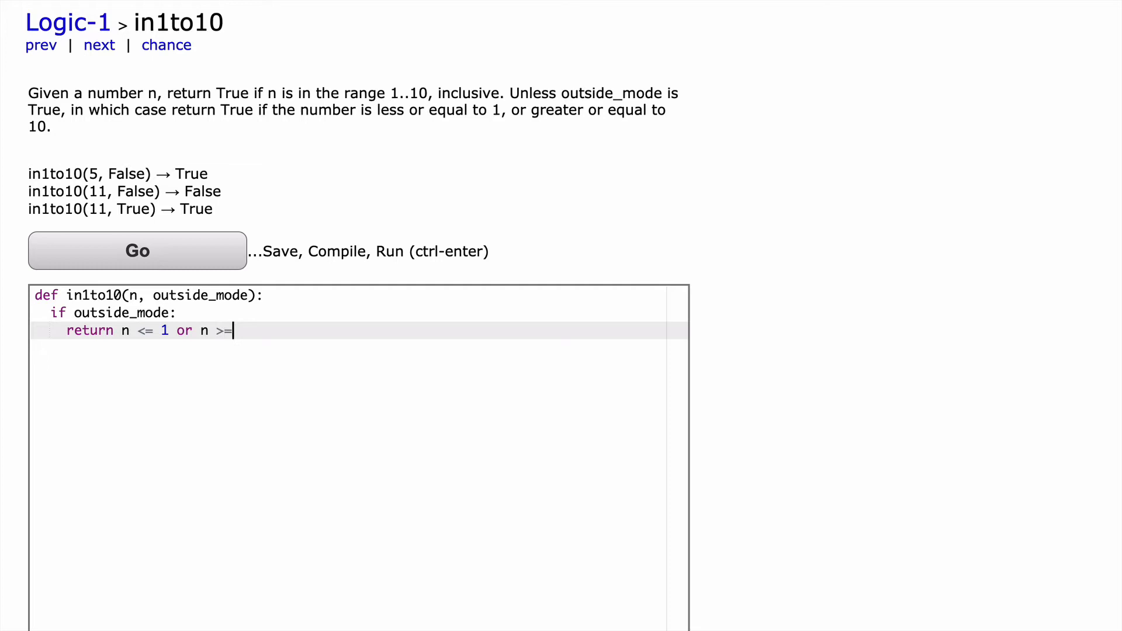
type("10")
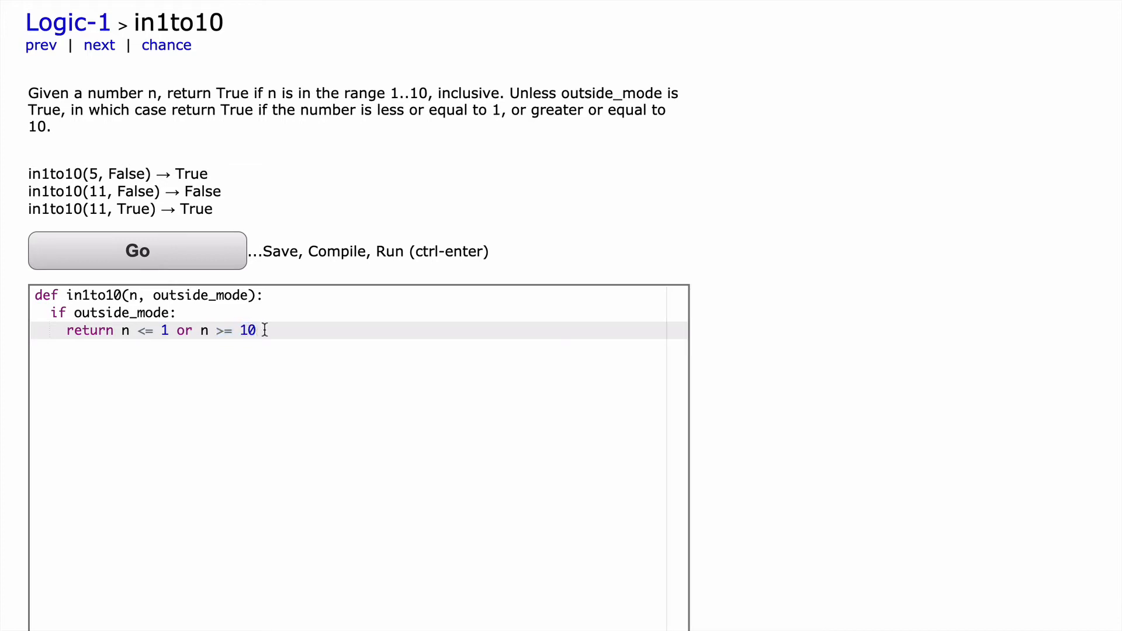
left_click_drag(266, 330, 67, 330)
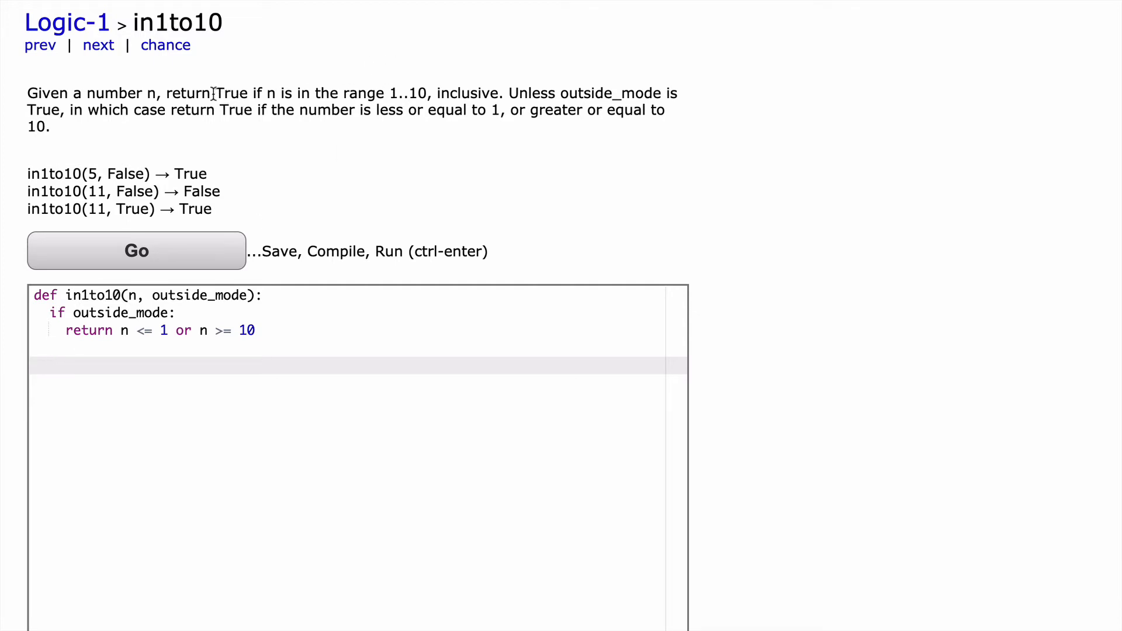
- Add the default line return n in range(1, 11) below the if block
double_click(231, 94)
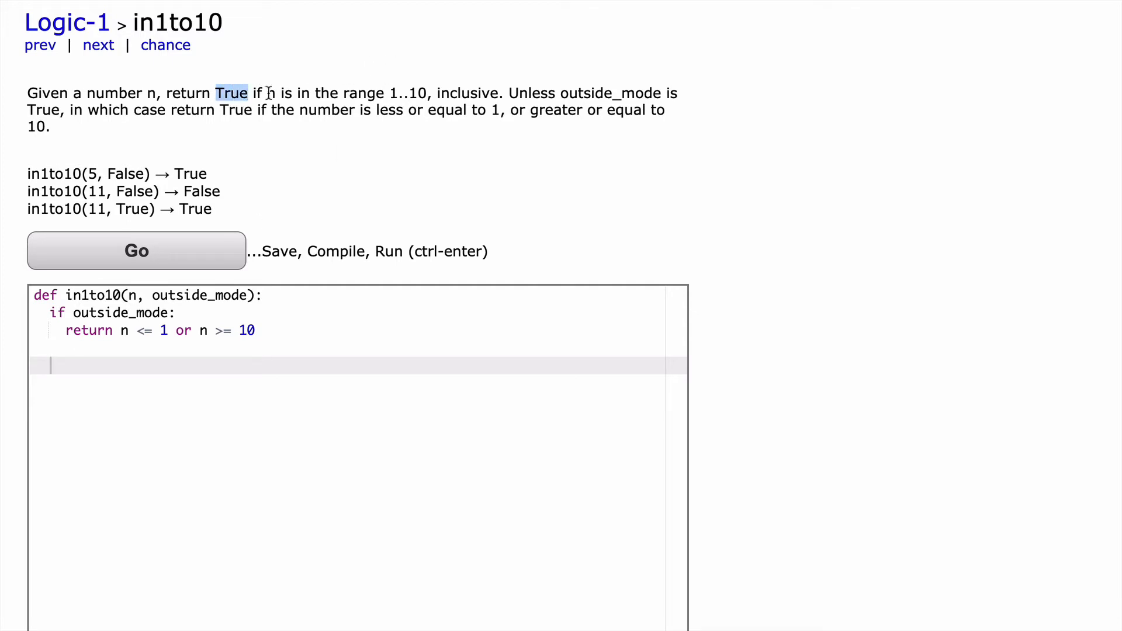
left_click_drag(269, 92, 426, 93)
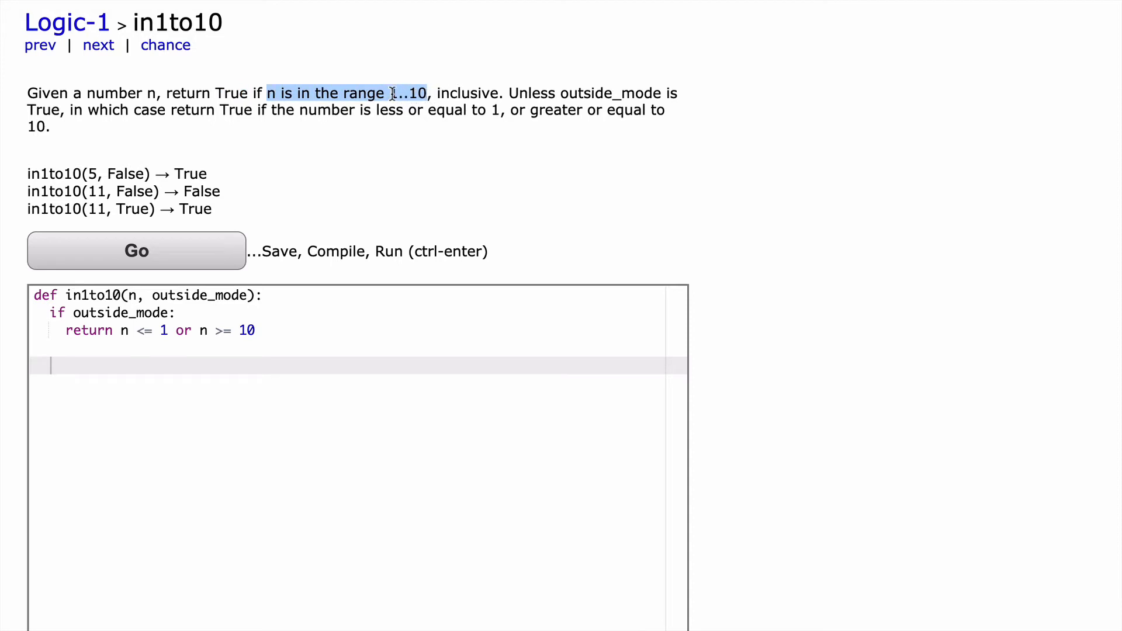
left_click(392, 93)
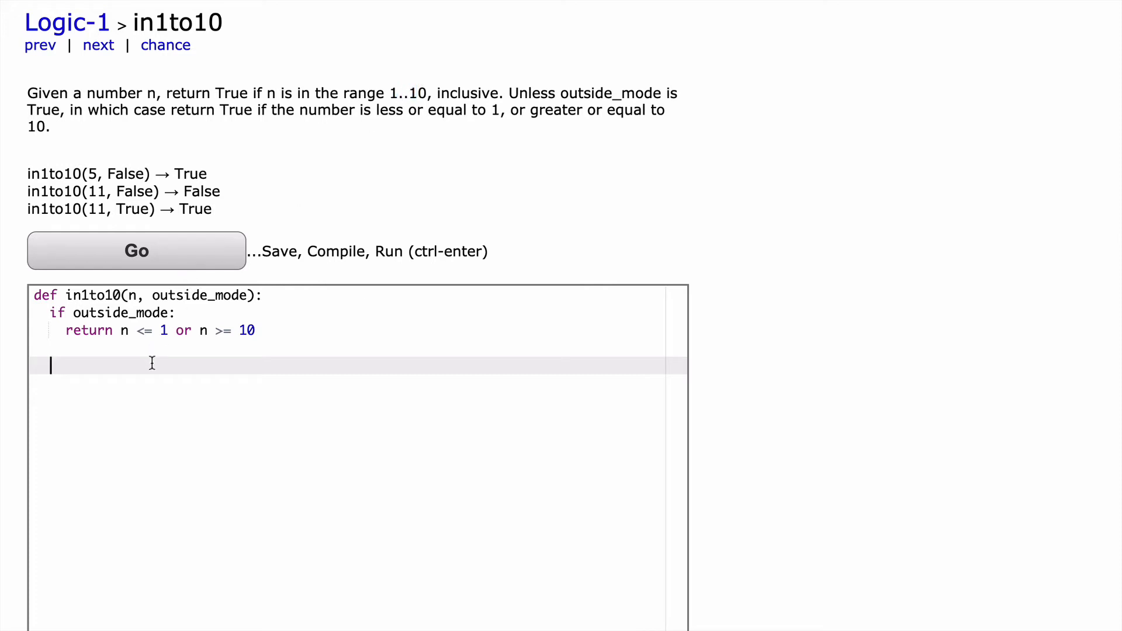
type("retyu")
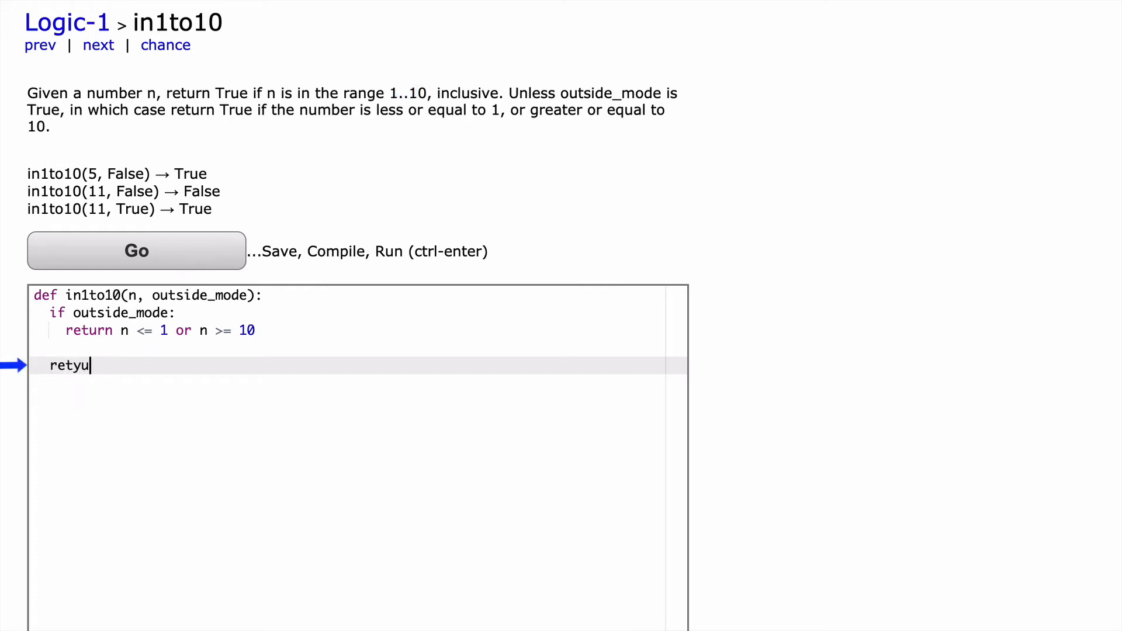
type("return")
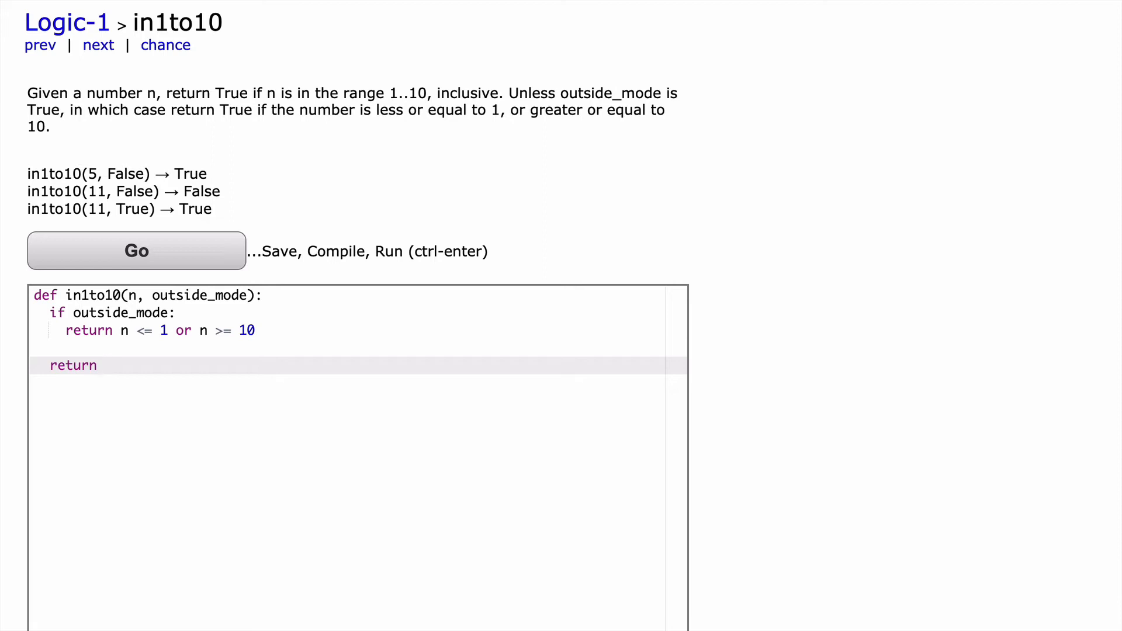
type("n in range(1,")
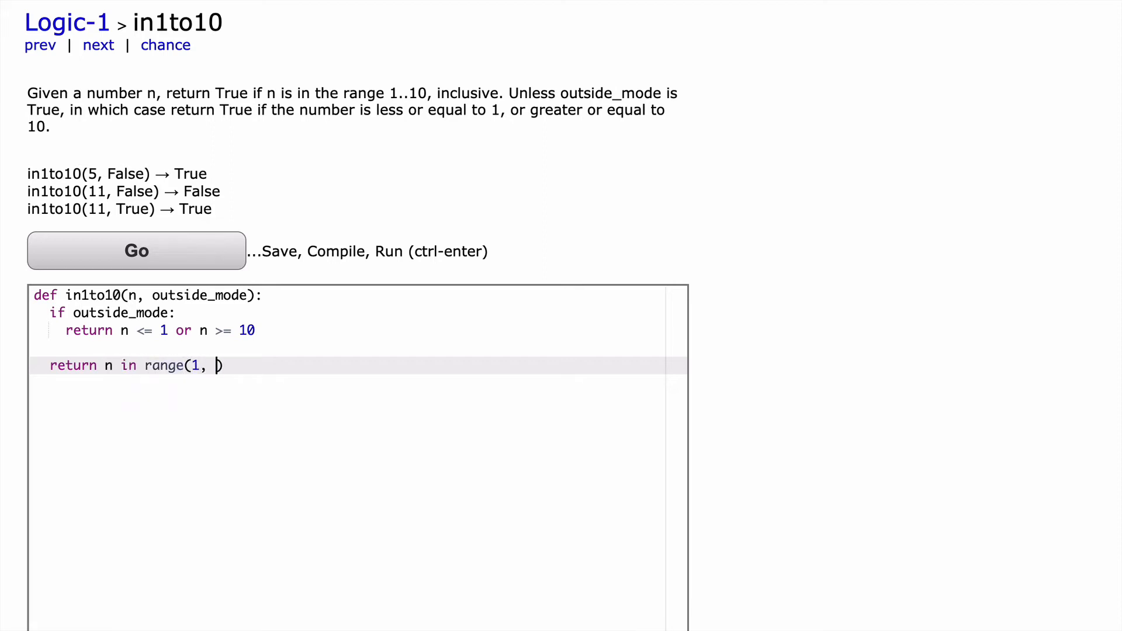
type("11")
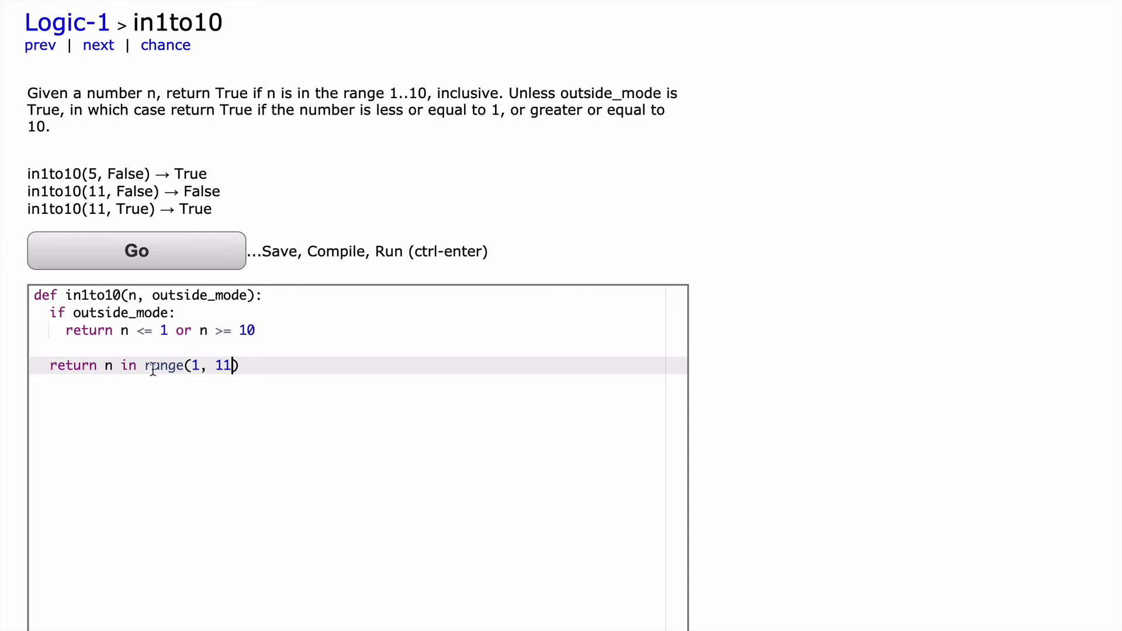
double_click(489, 93)
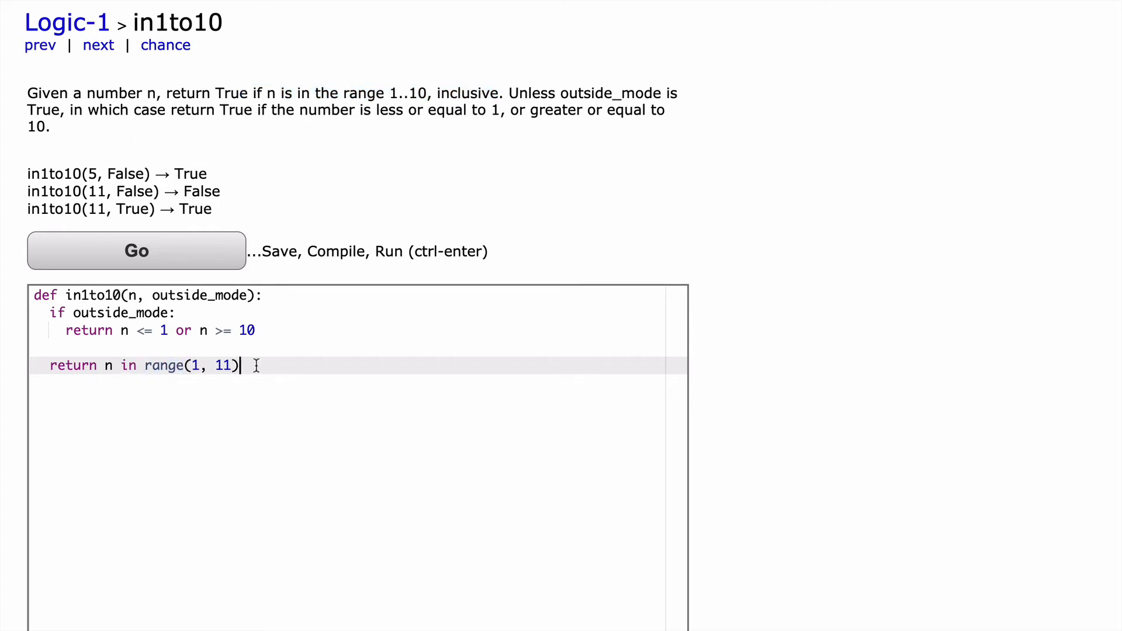
- Run the range-based solution with Go and review the all-OK test results
left_click(136, 250)
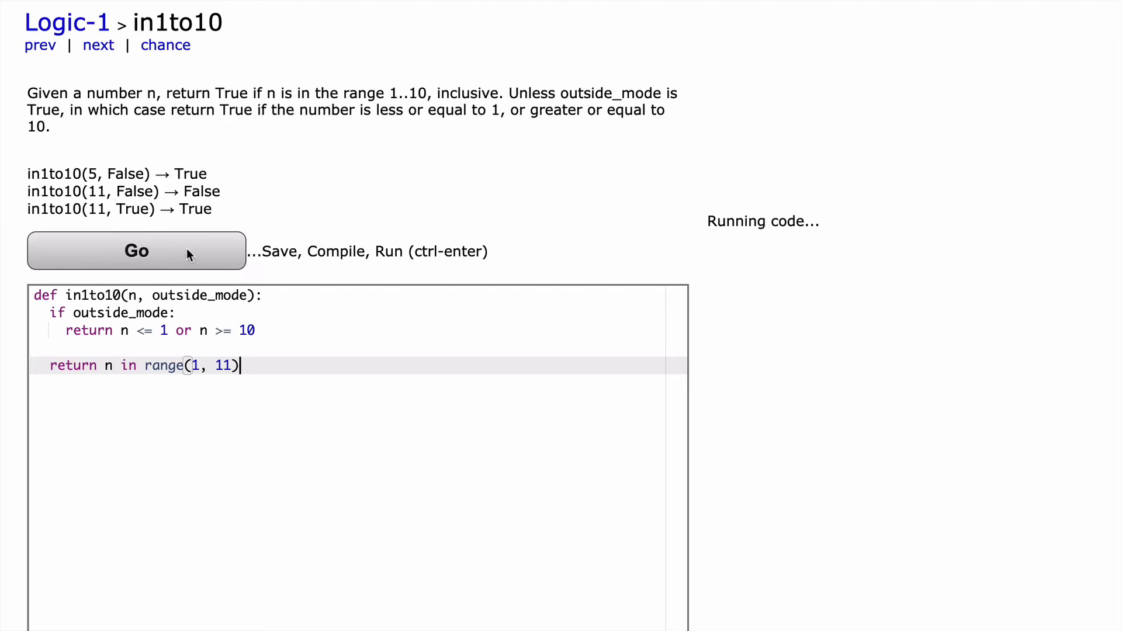
left_click(135, 250)
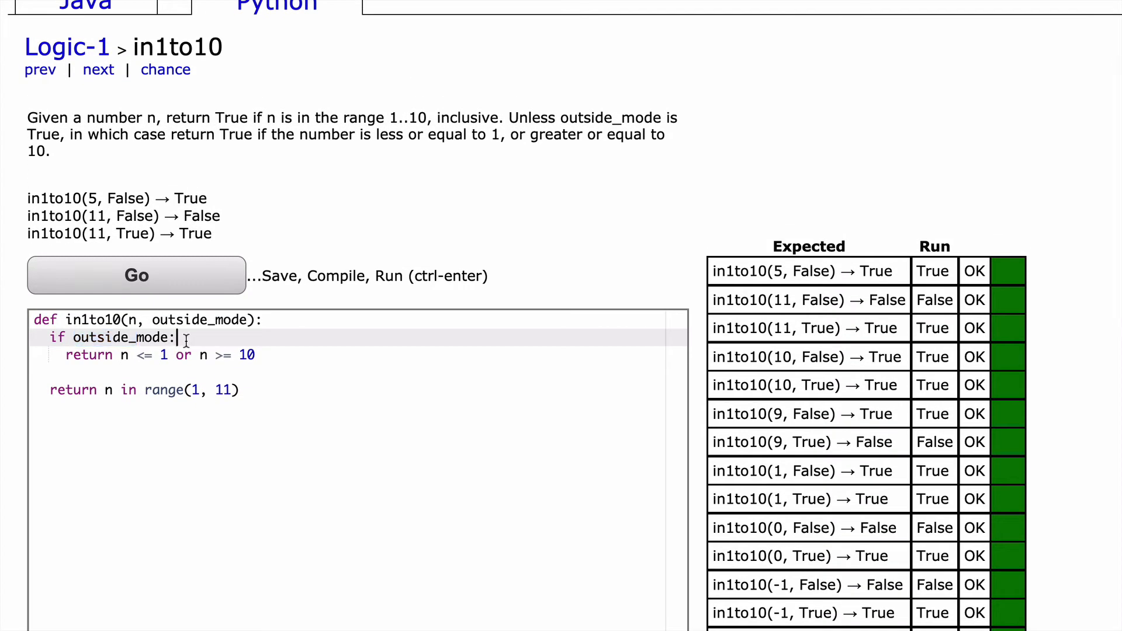
scroll("down", 3)
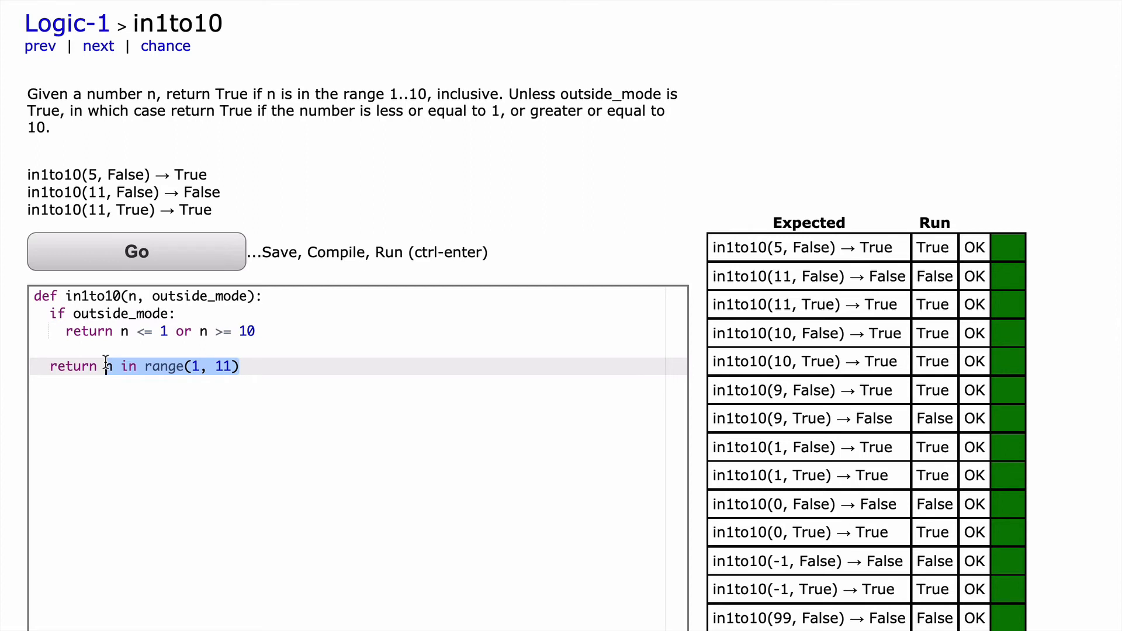
- Rewrite the default return as n >= 1 and n <= 10, contrasting it with the or above
key("Delete")
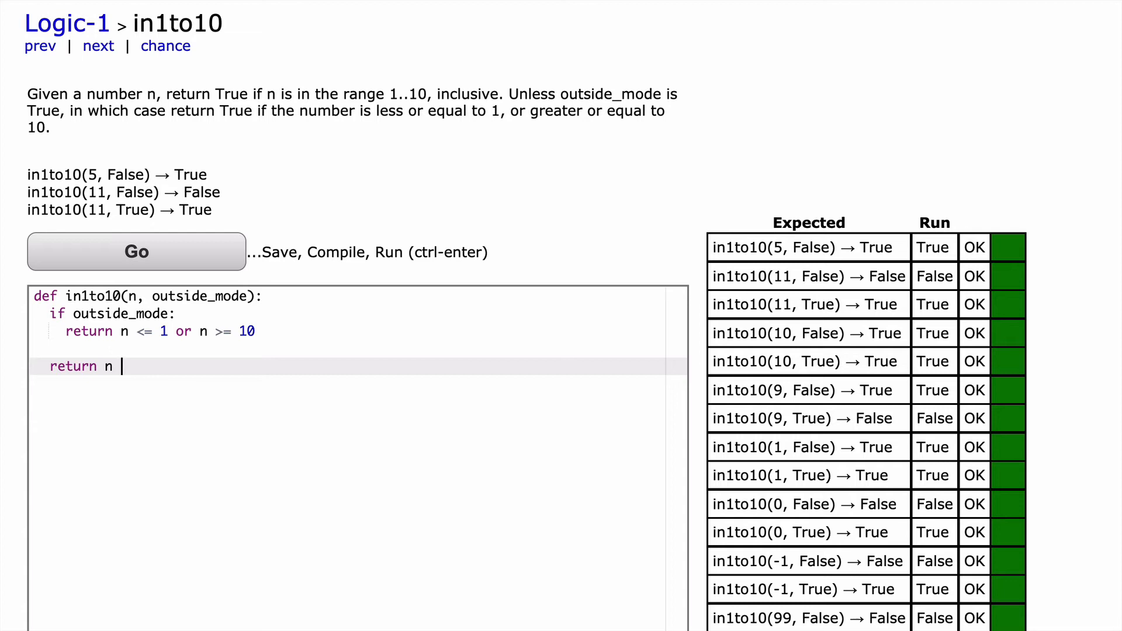
type(">= 1 a")
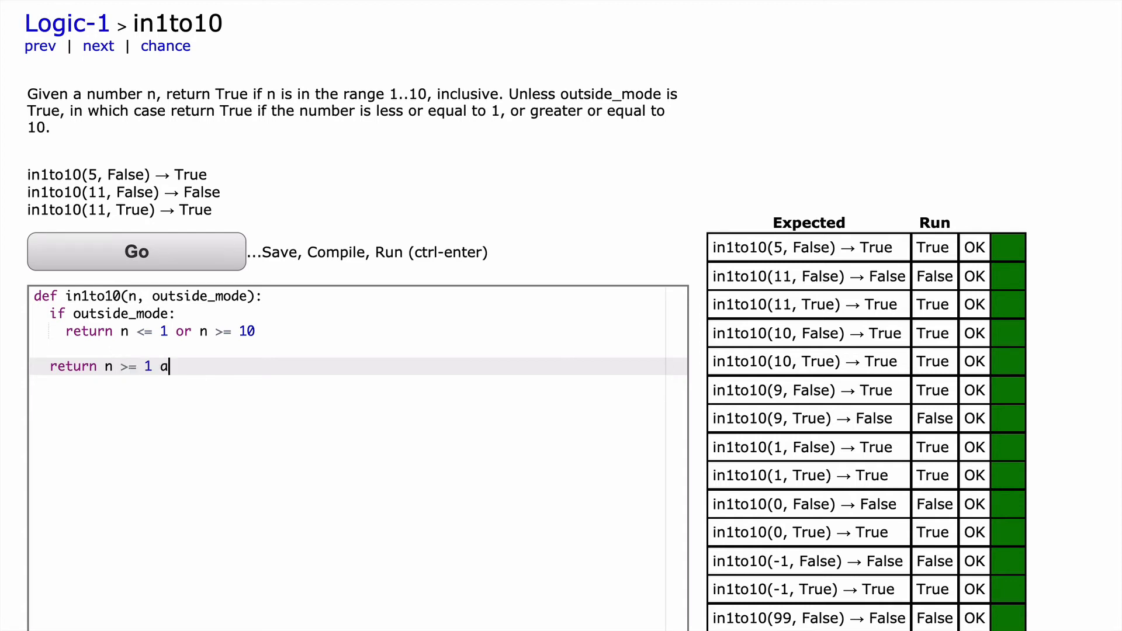
type("r")
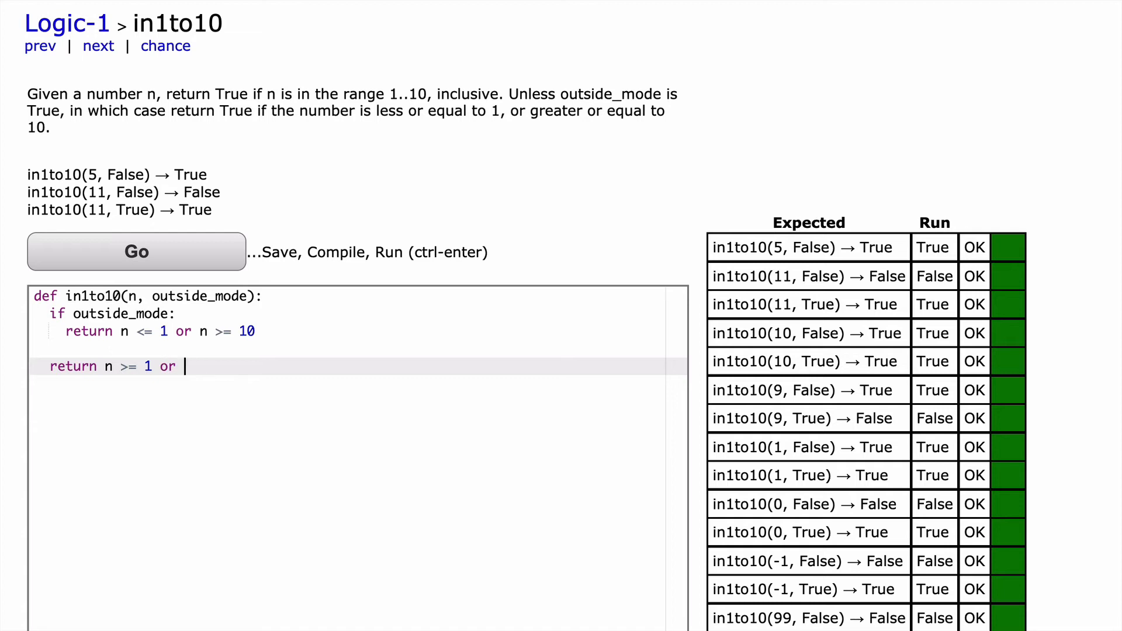
type("and n")
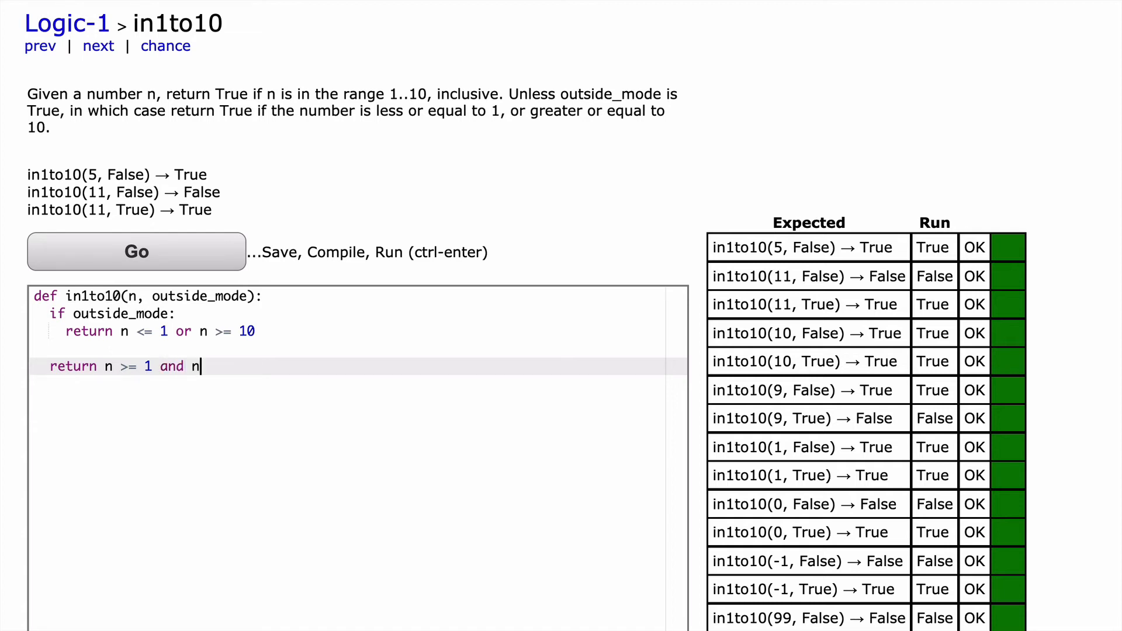
type("<")
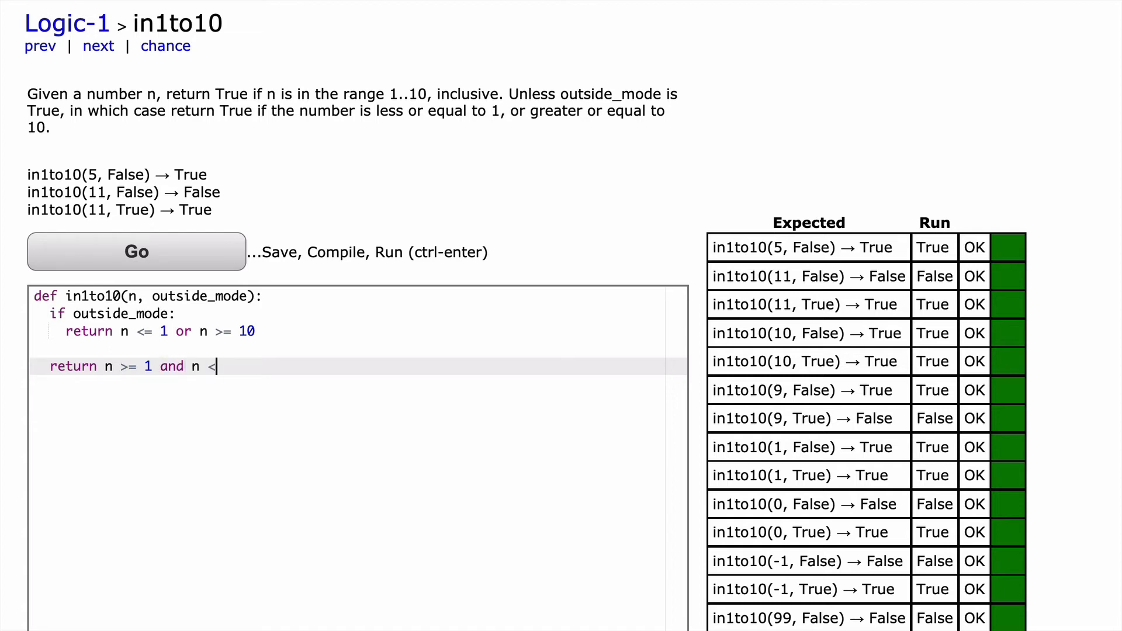
type("= 10")
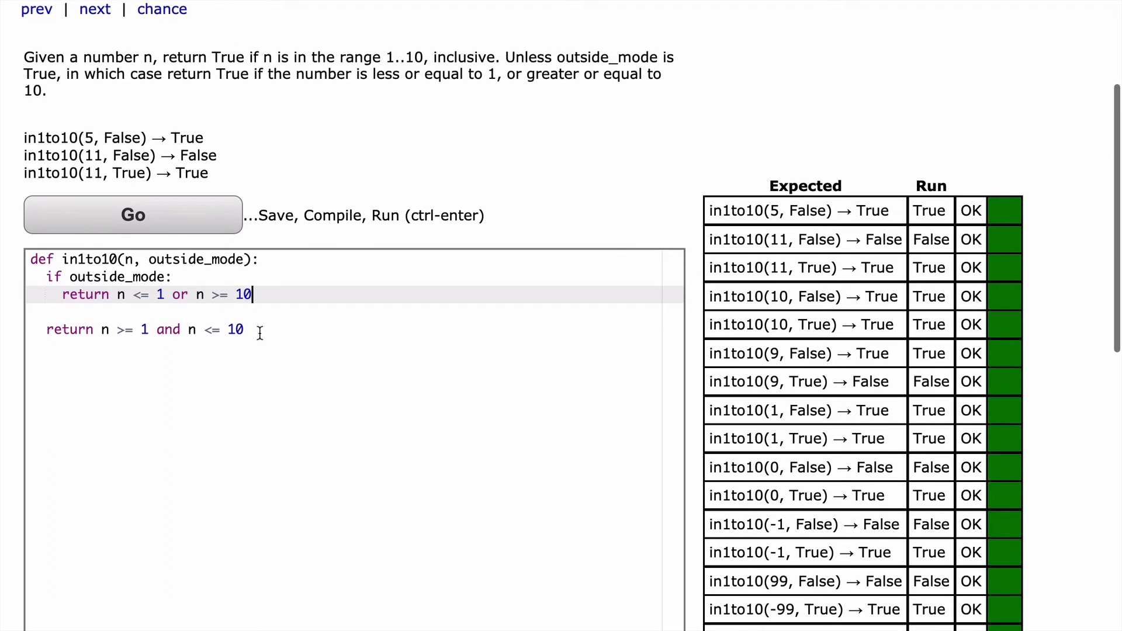
left_click_drag(103, 329, 243, 329)
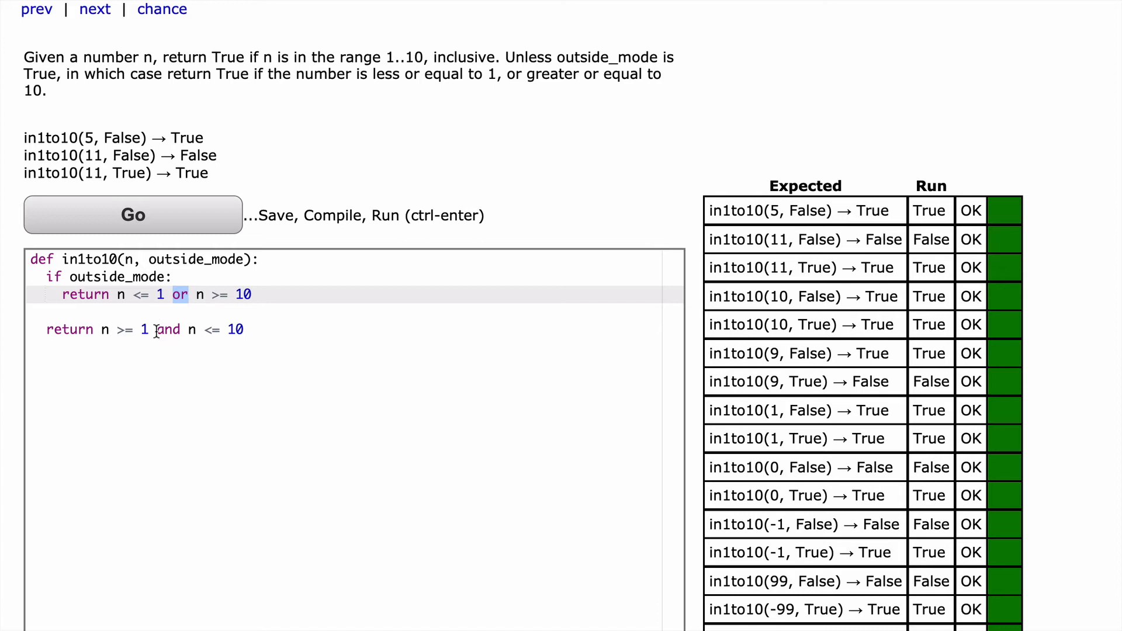
double_click(168, 329)
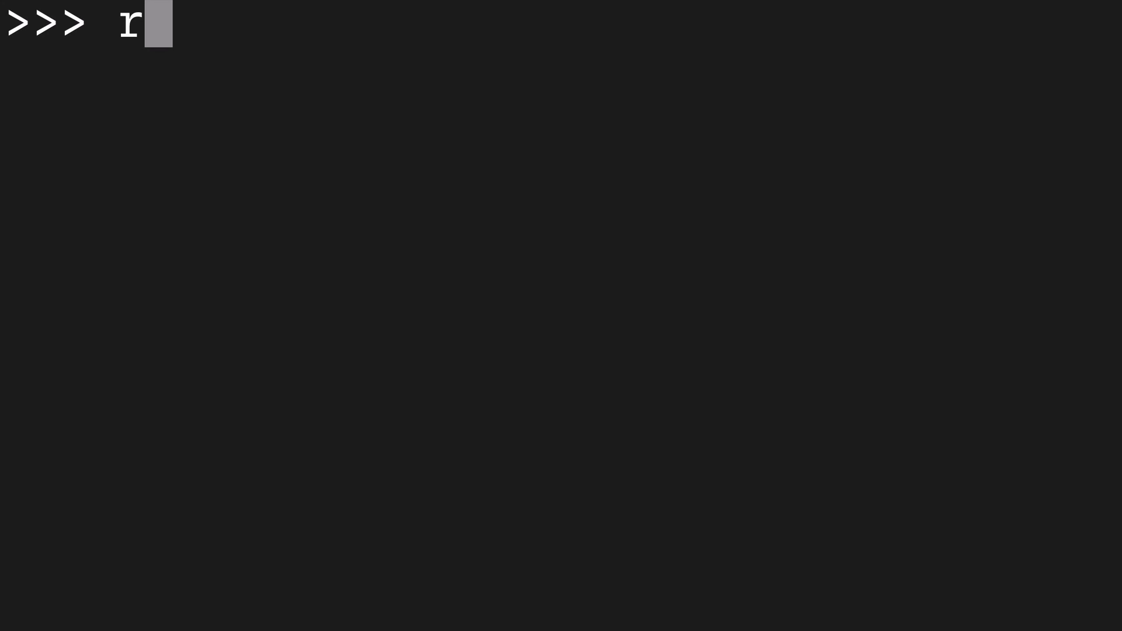
- In the Python shell, show list(range(1, 11)) yields 1 through 10, excluding 11
type("ange(1,")
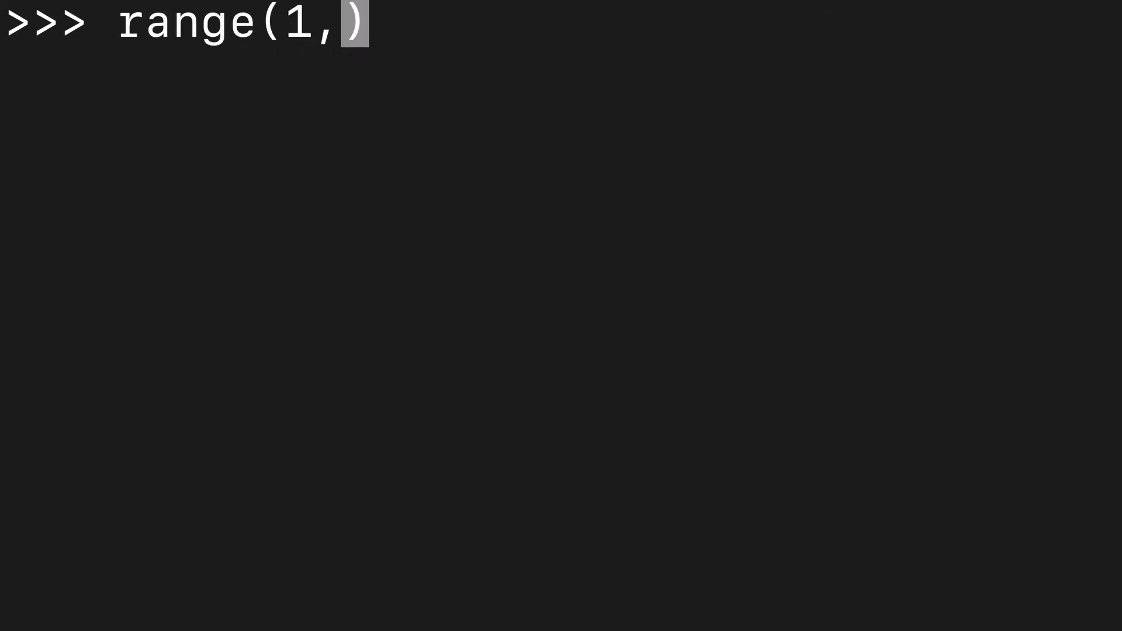
type("11")
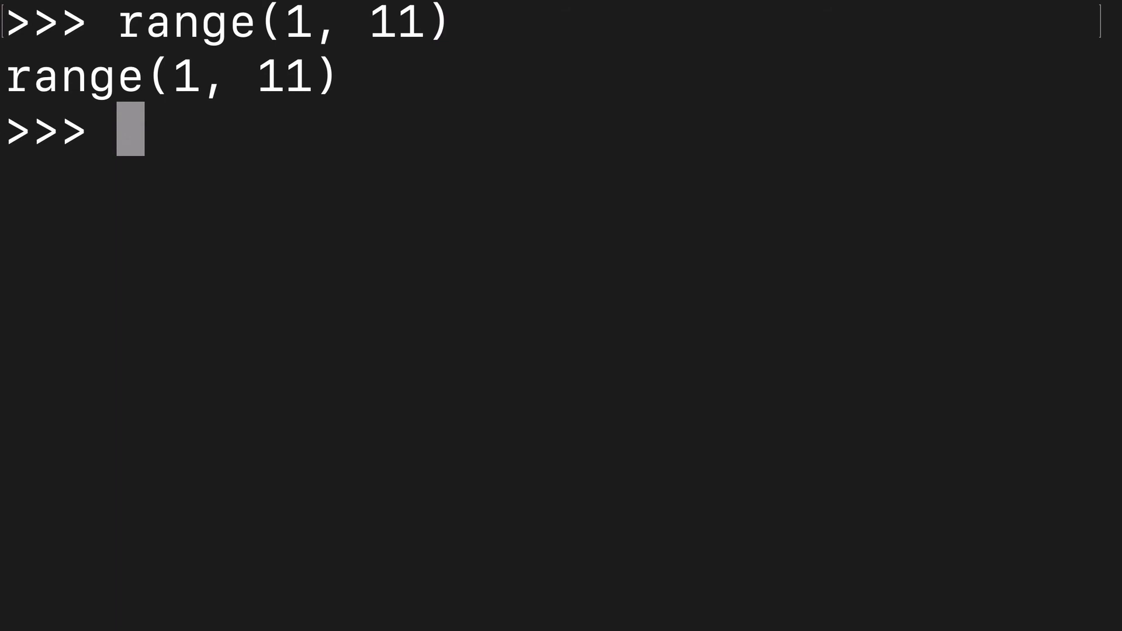
type("range(1, 11)")
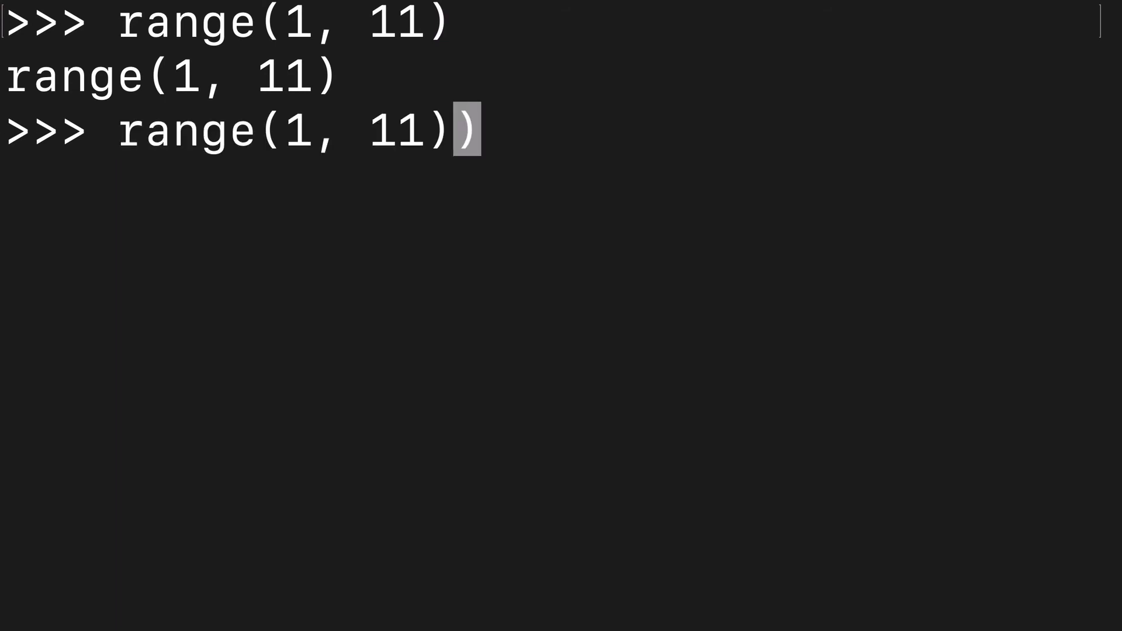
type("list(")
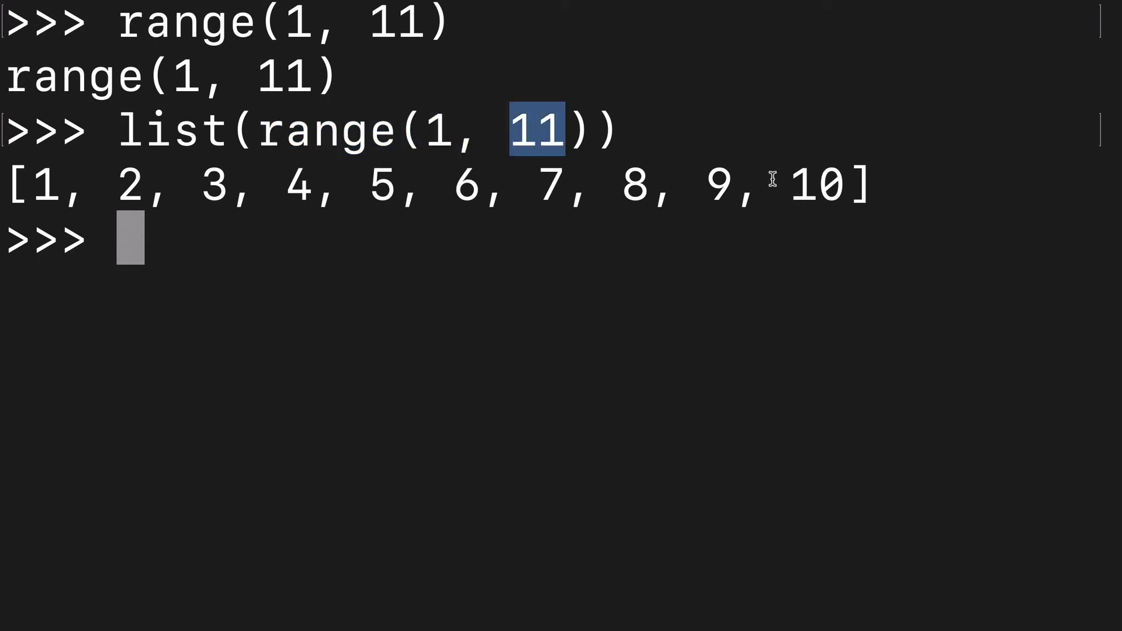
double_click(815, 184)
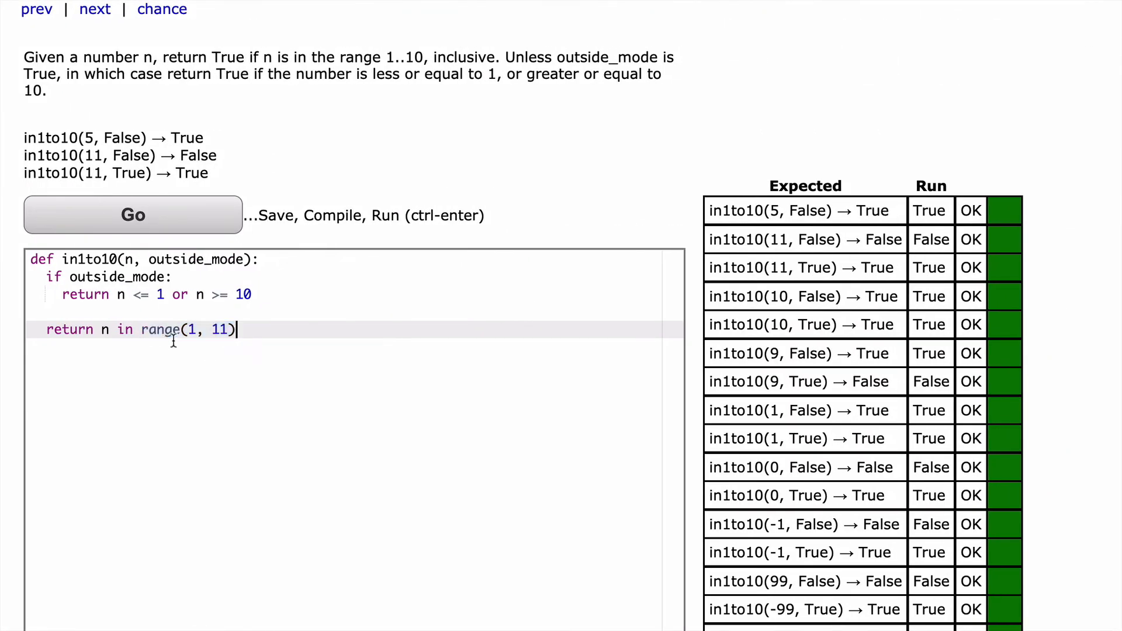
- Try range(1, 10) and run it to see the in1to10(10, False) test fail
double_click(218, 329)
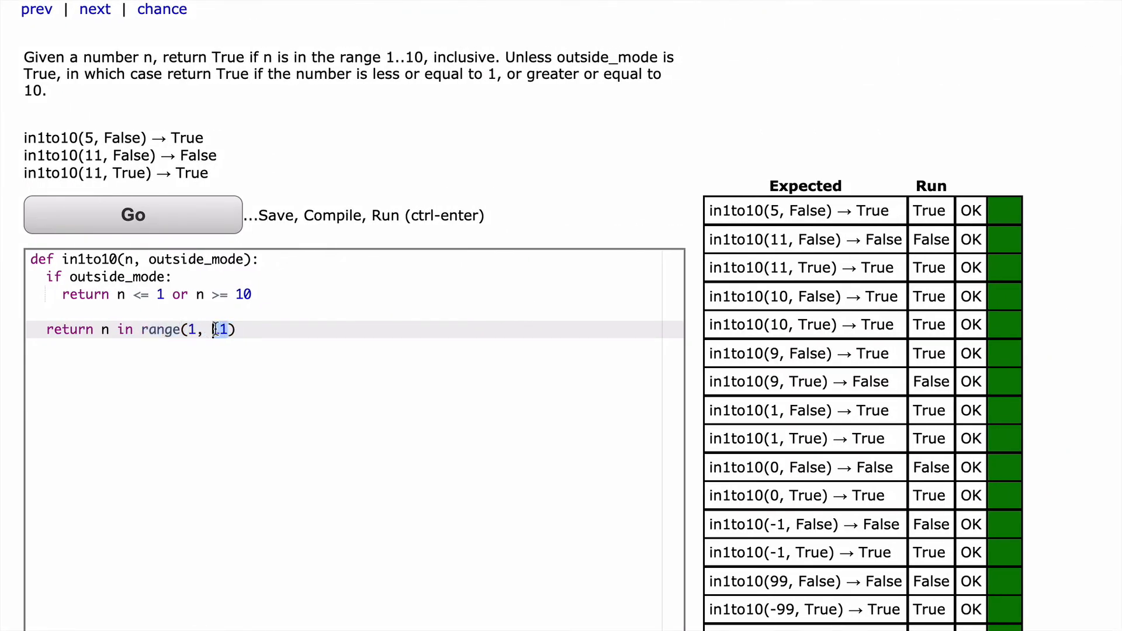
type("10")
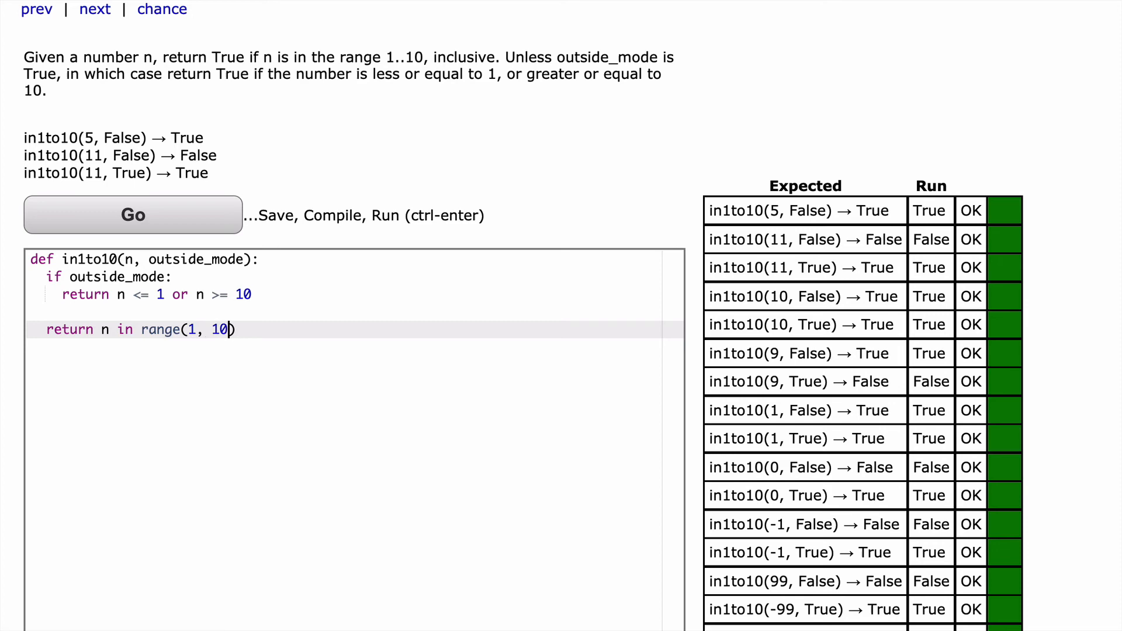
left_click(132, 215)
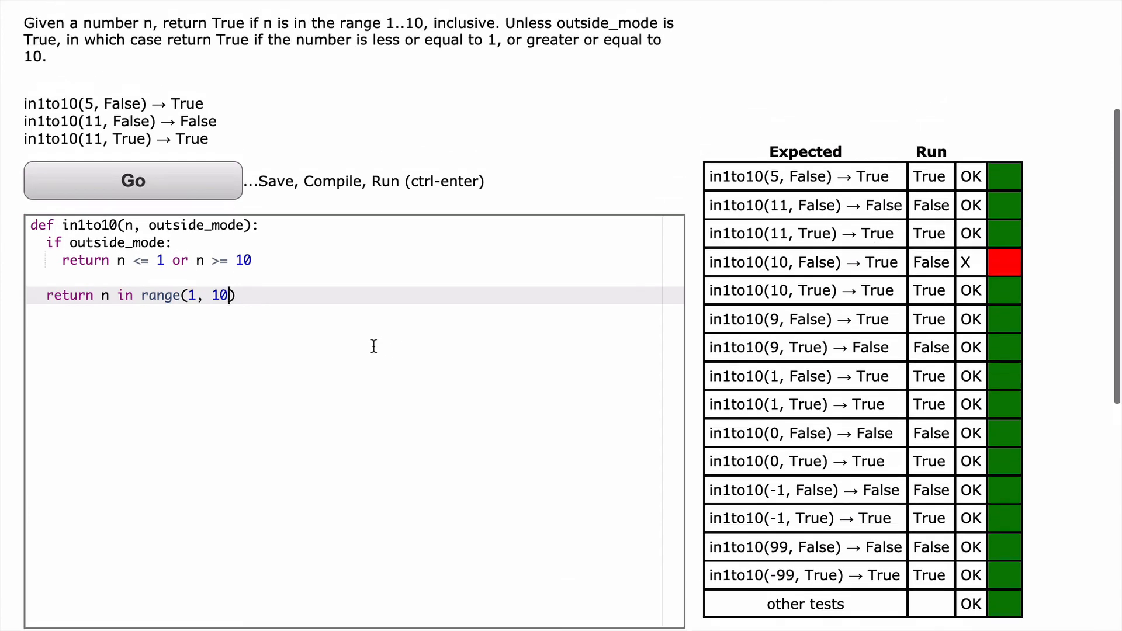
- Restore 11, wrap the range in list(), and rerun until all tests pass
type("1")
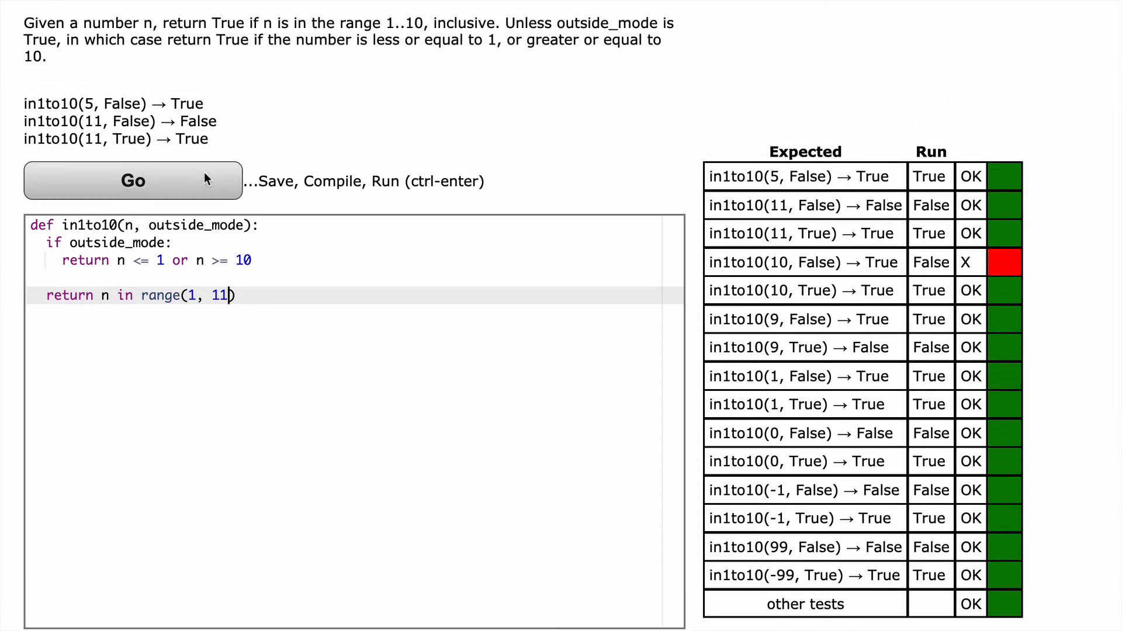
left_click(132, 180)
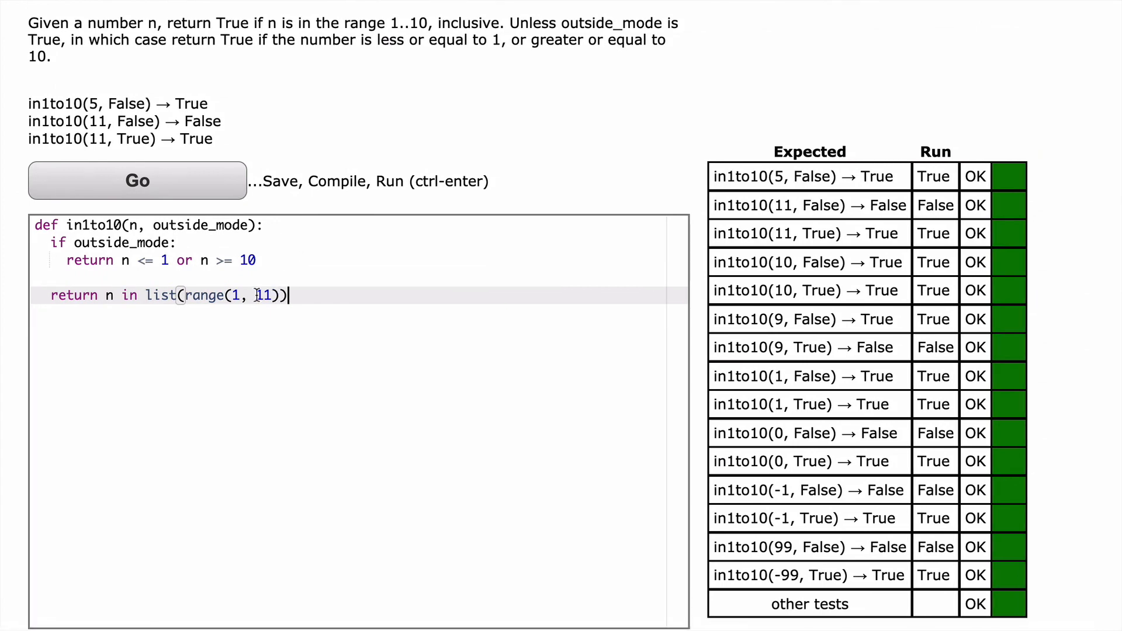
left_click(135, 180)
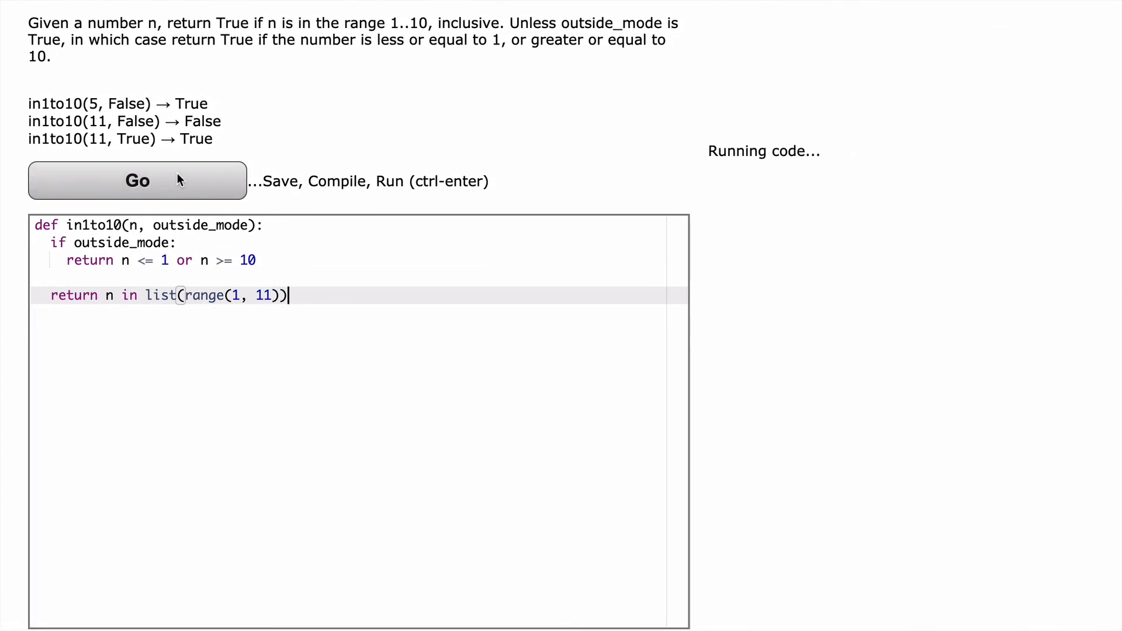
left_click(137, 180)
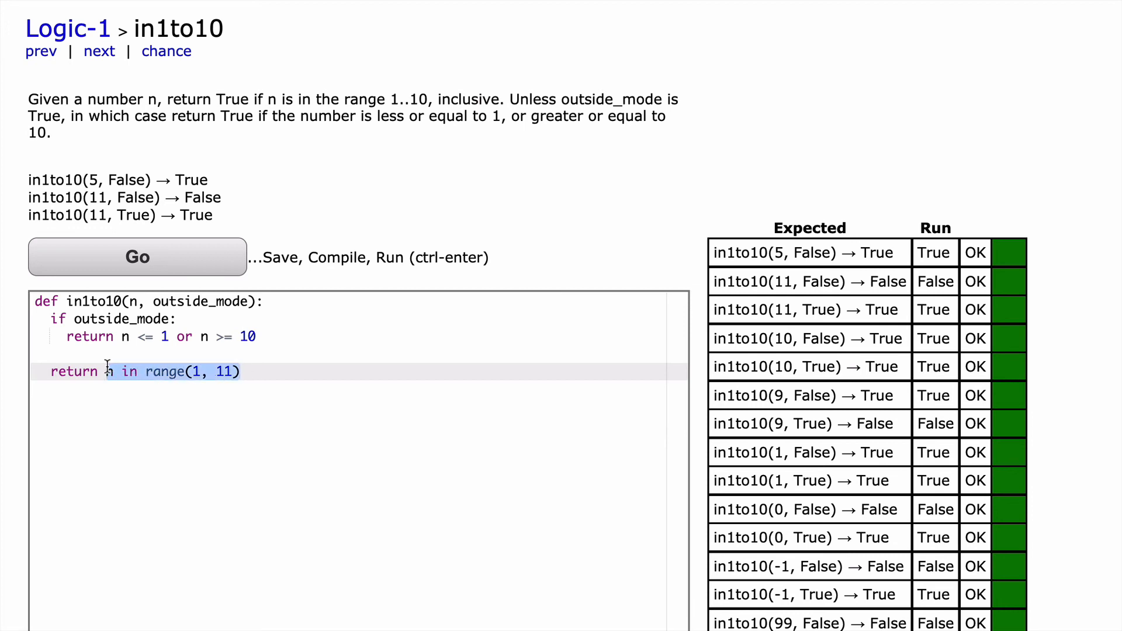
- Make the default return 1 <= n <= 10 and run it to get All Correct
type("1 <= n <= 10")
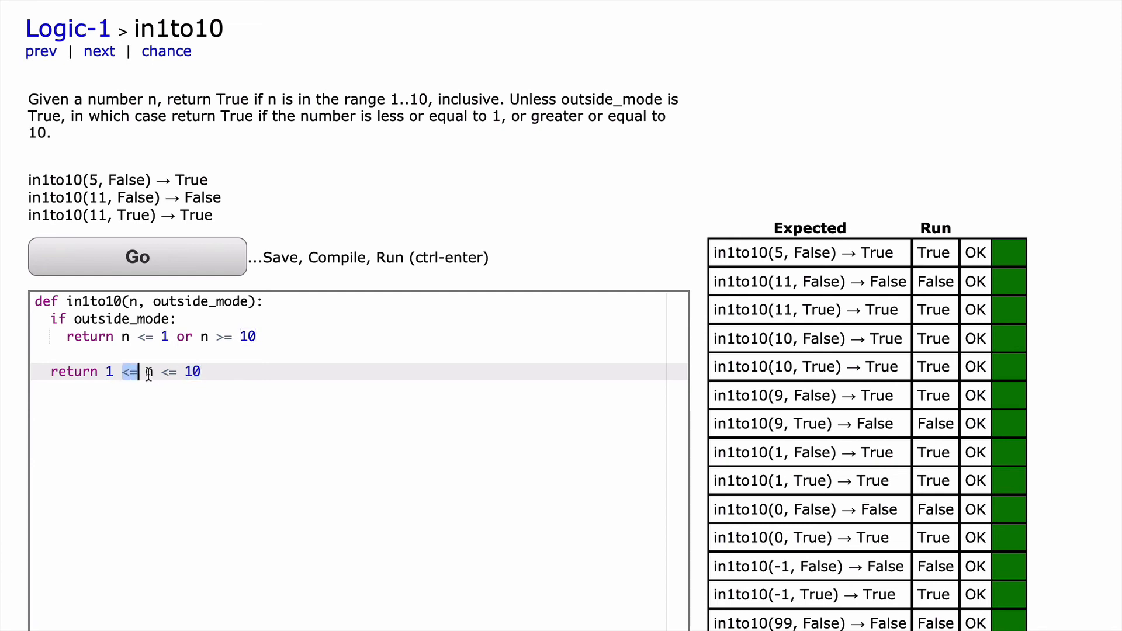
type("n")
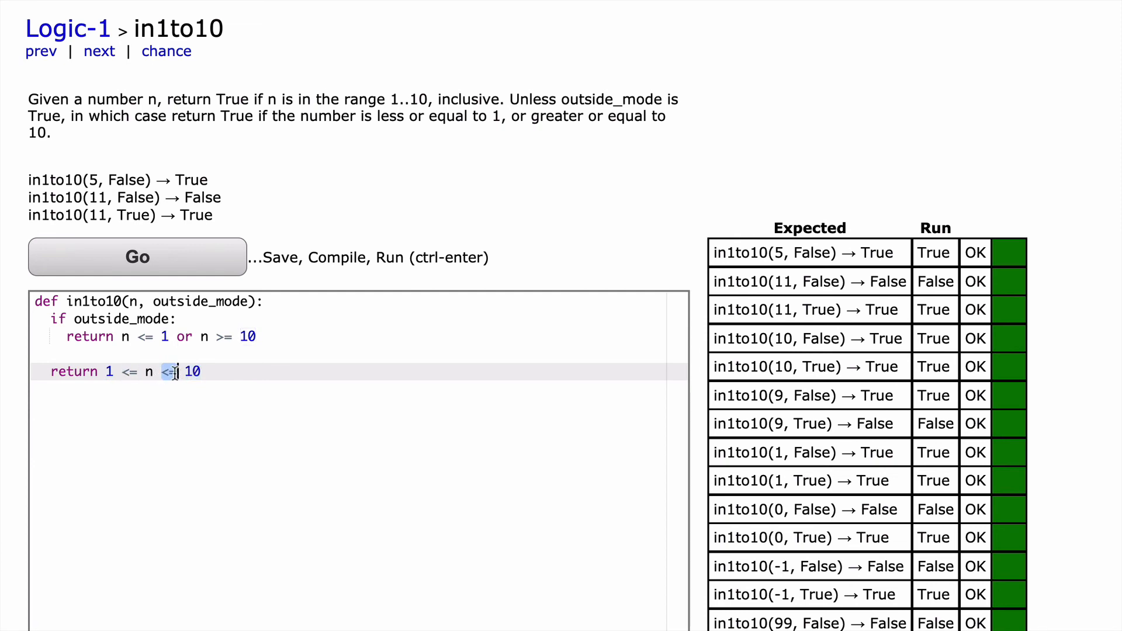
mouse_move(162, 264)
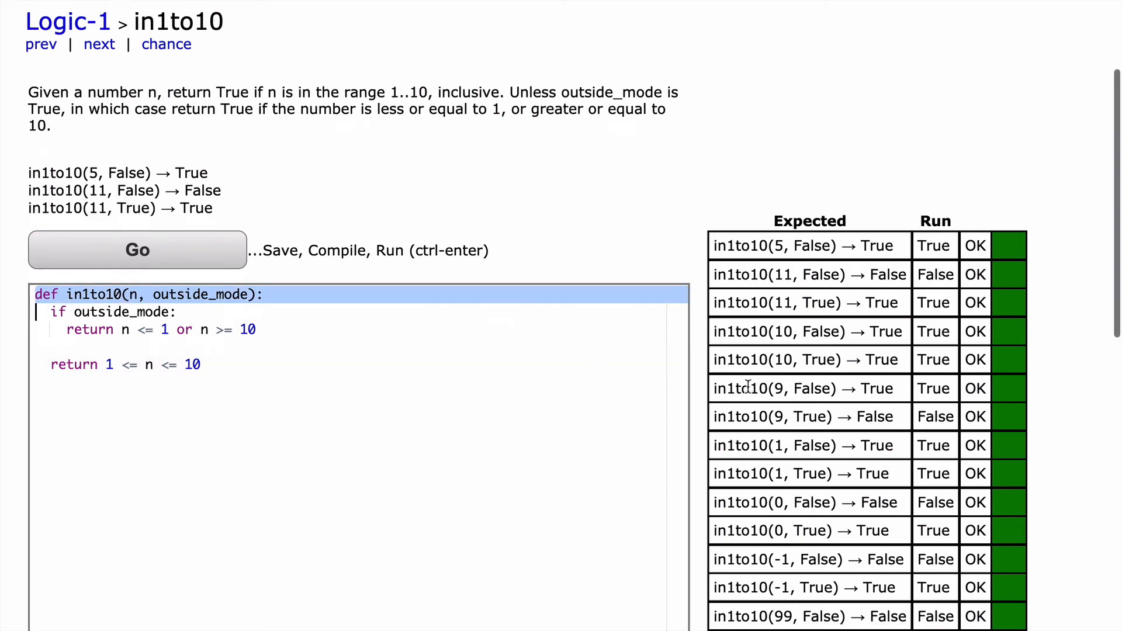
scroll("down", 3)
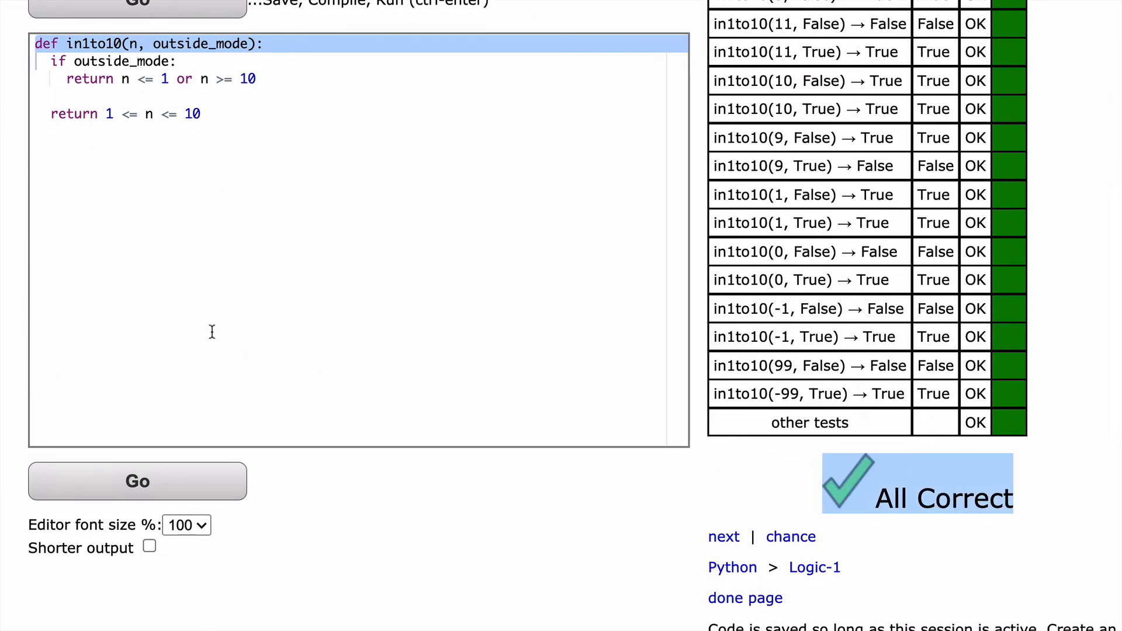
scroll("up", 3)
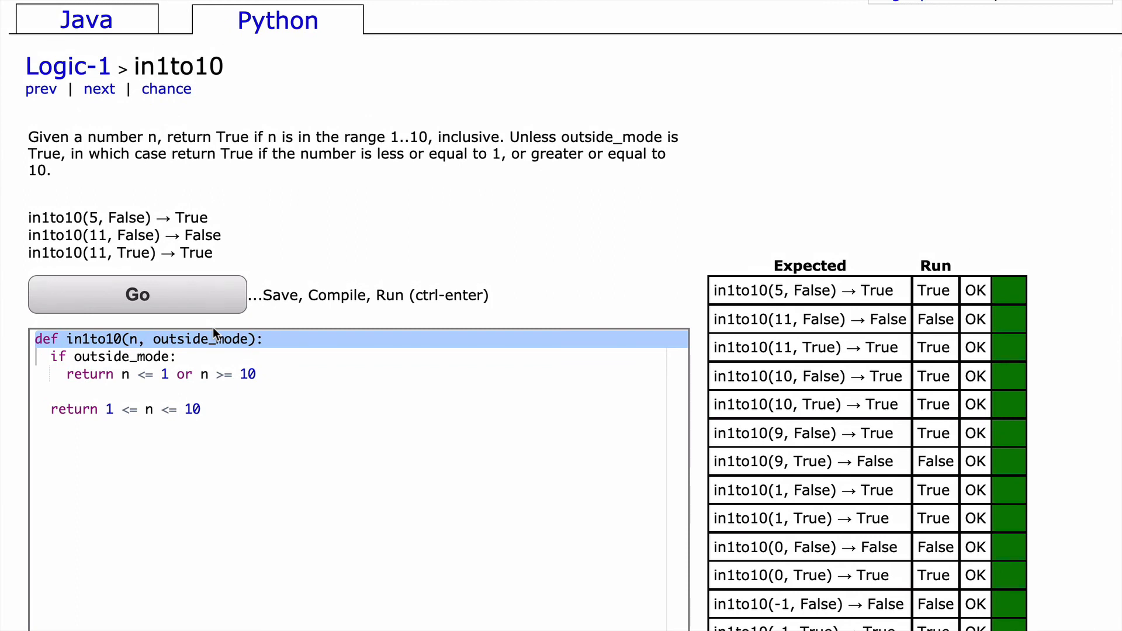